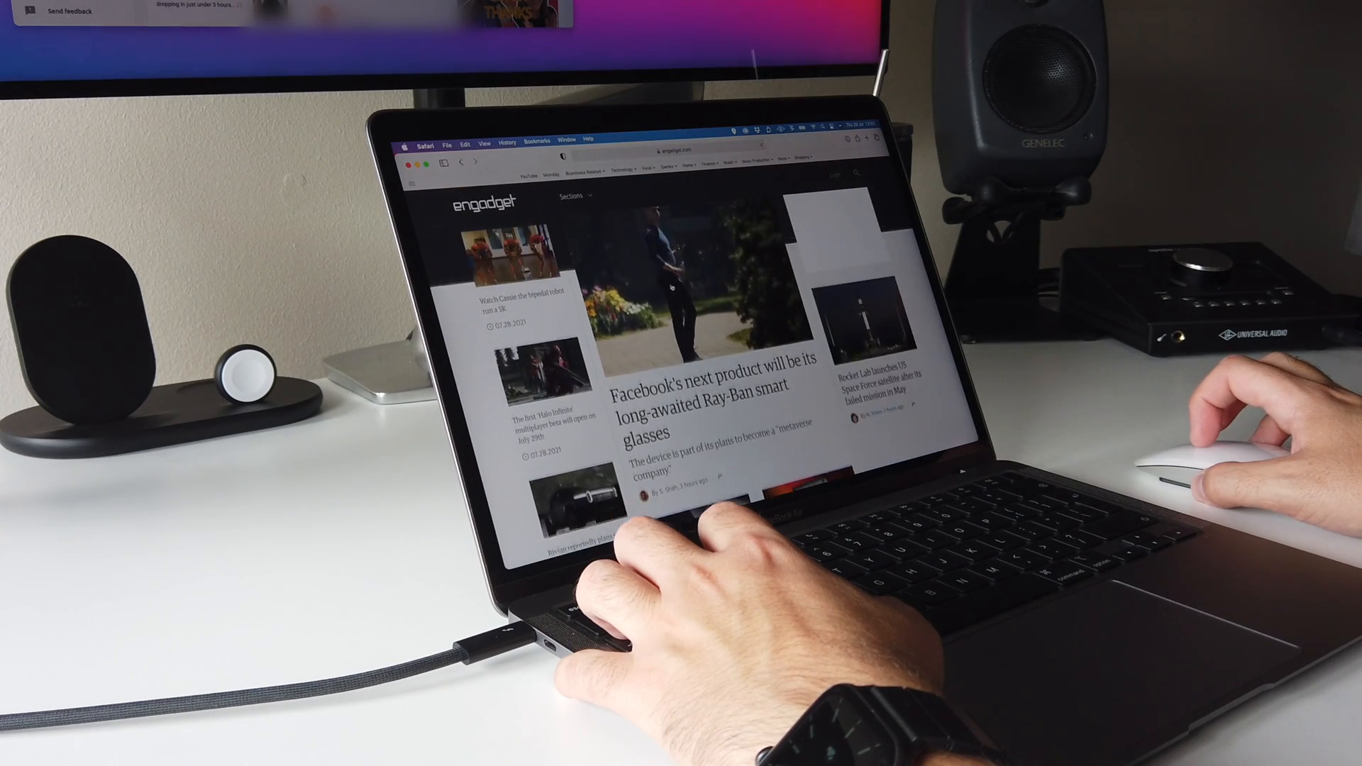
Bring up UAD Console's mixer window from the Universal Audio menu-bar icon
scroll(down, 3)
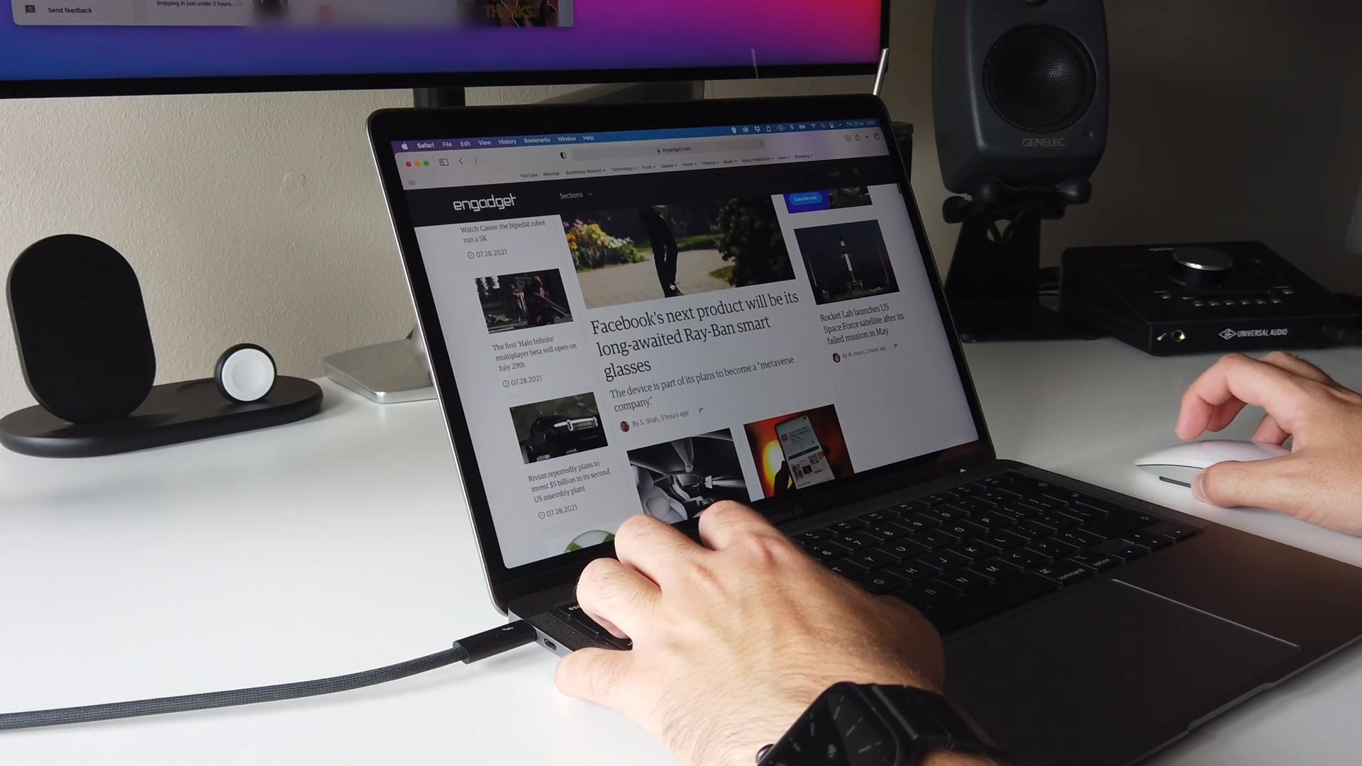
scroll(down, 3)
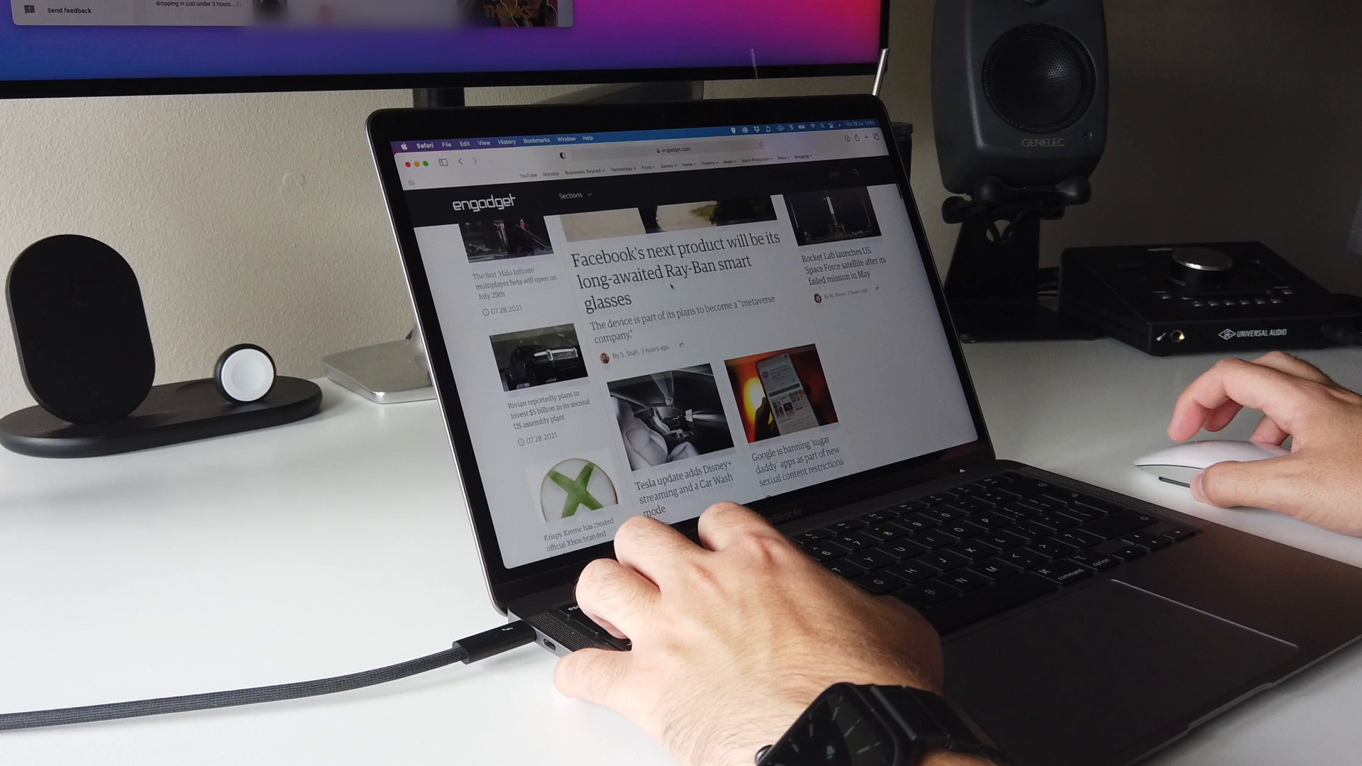
scroll(down, 3)
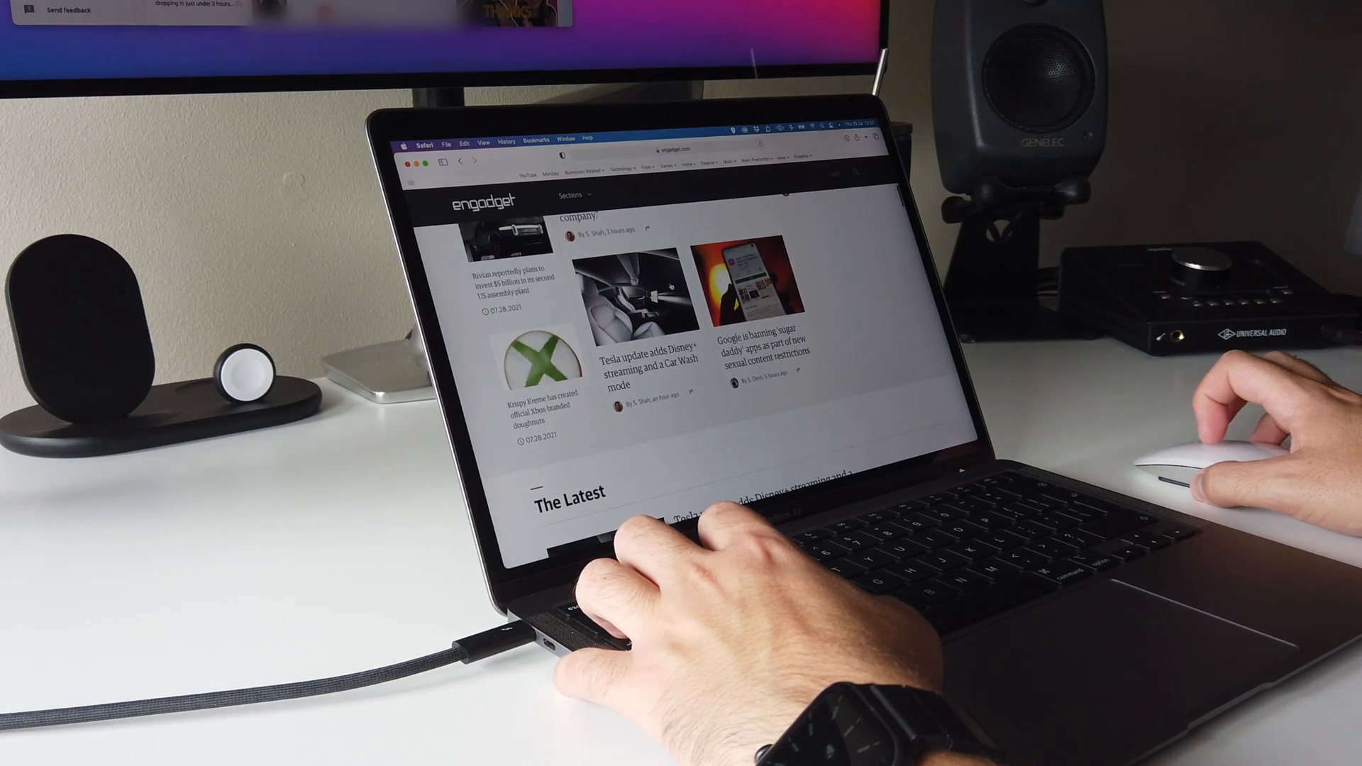
scroll(down, 3)
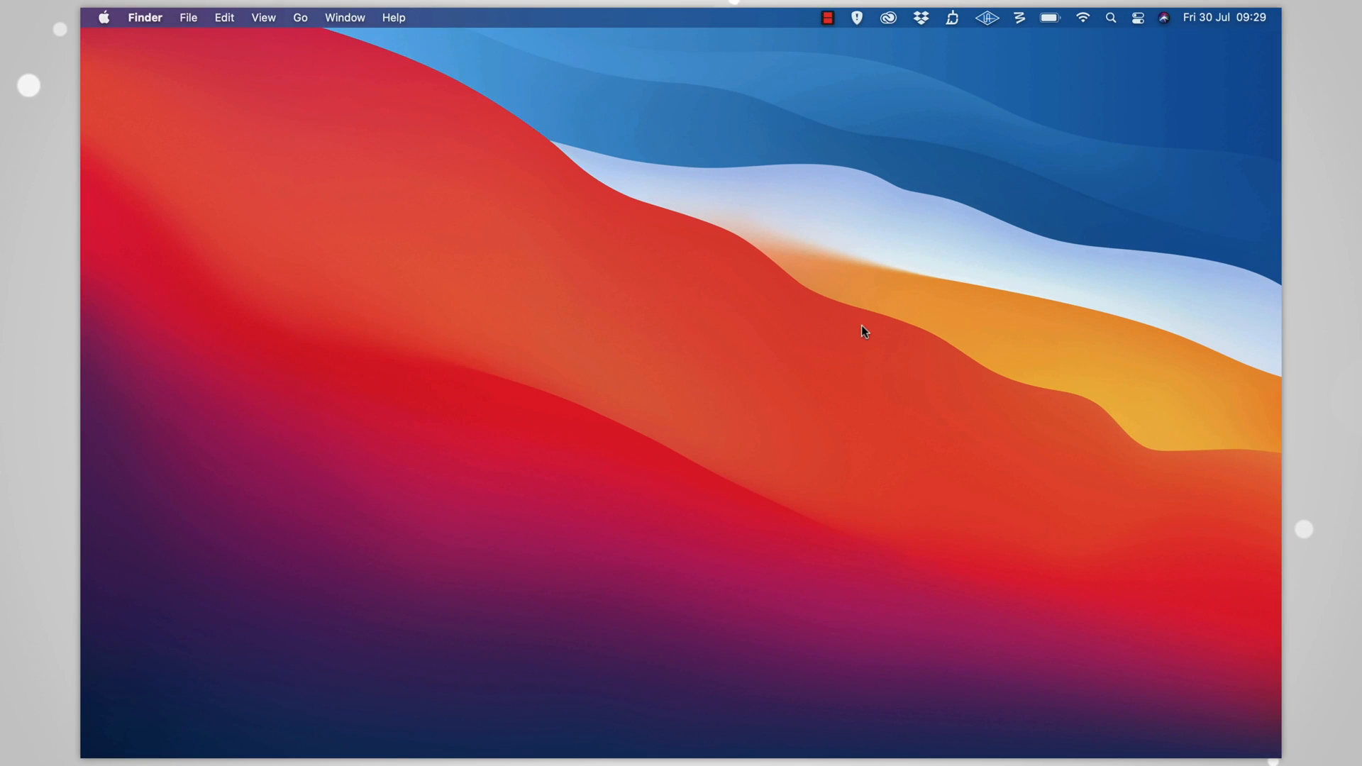
click(987, 17)
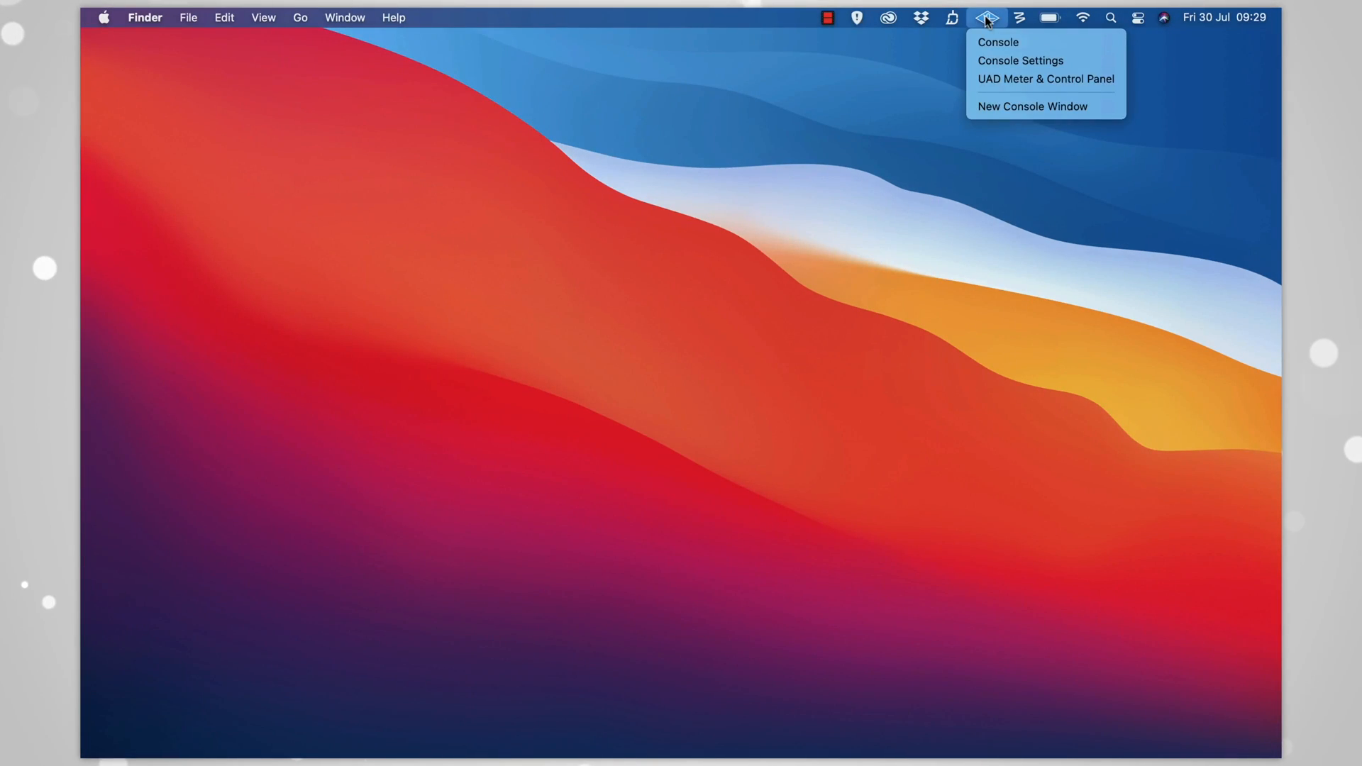
click(997, 41)
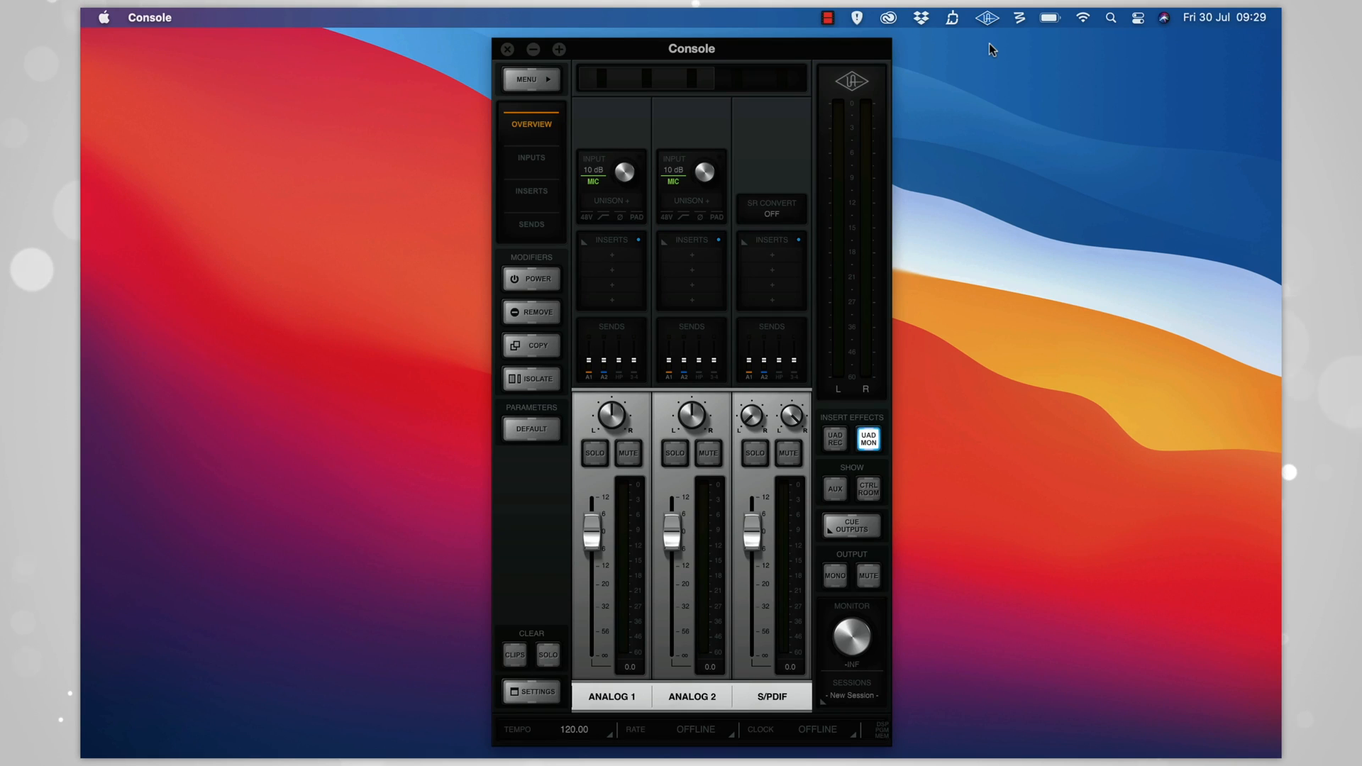
Load the 00 Voice Over.uadmix session into the mixer and respond to the +48V ANALOG 2 prompt
click(524, 79)
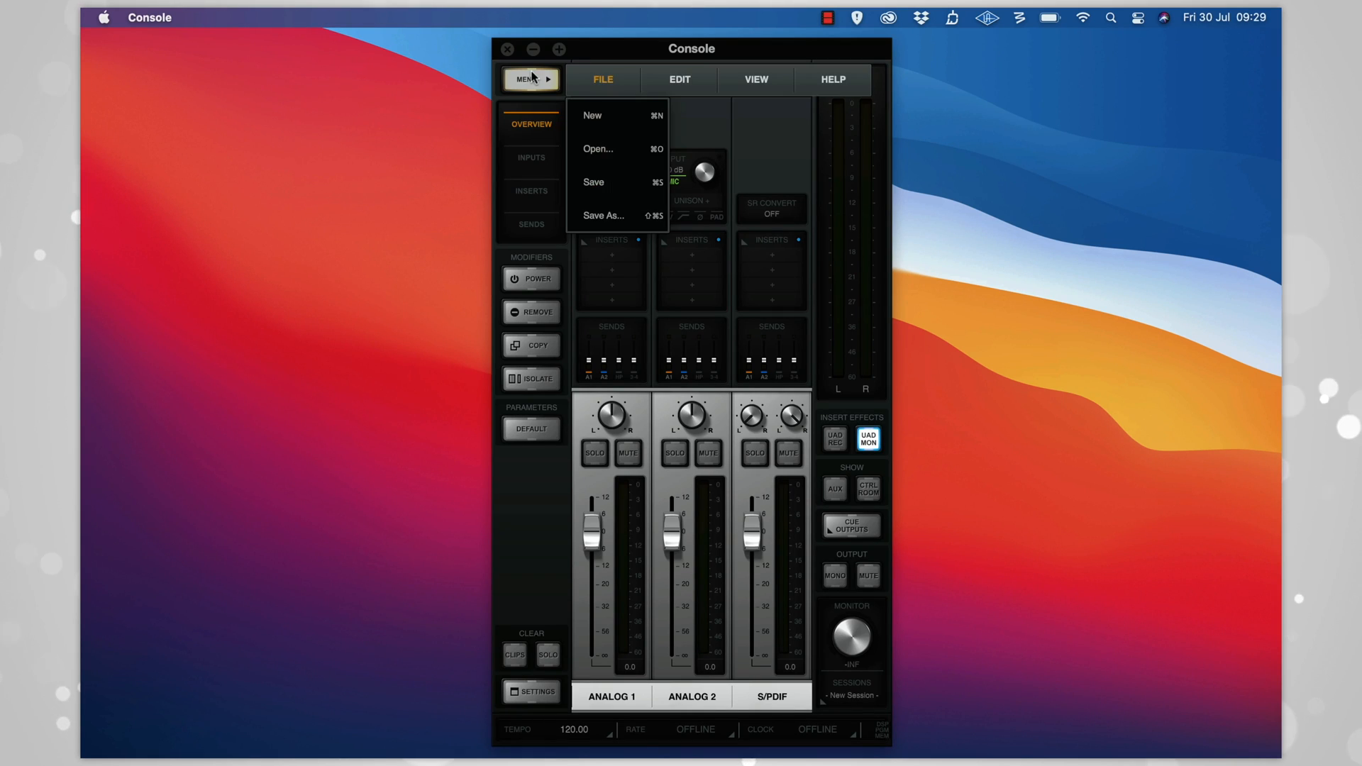
click(597, 149)
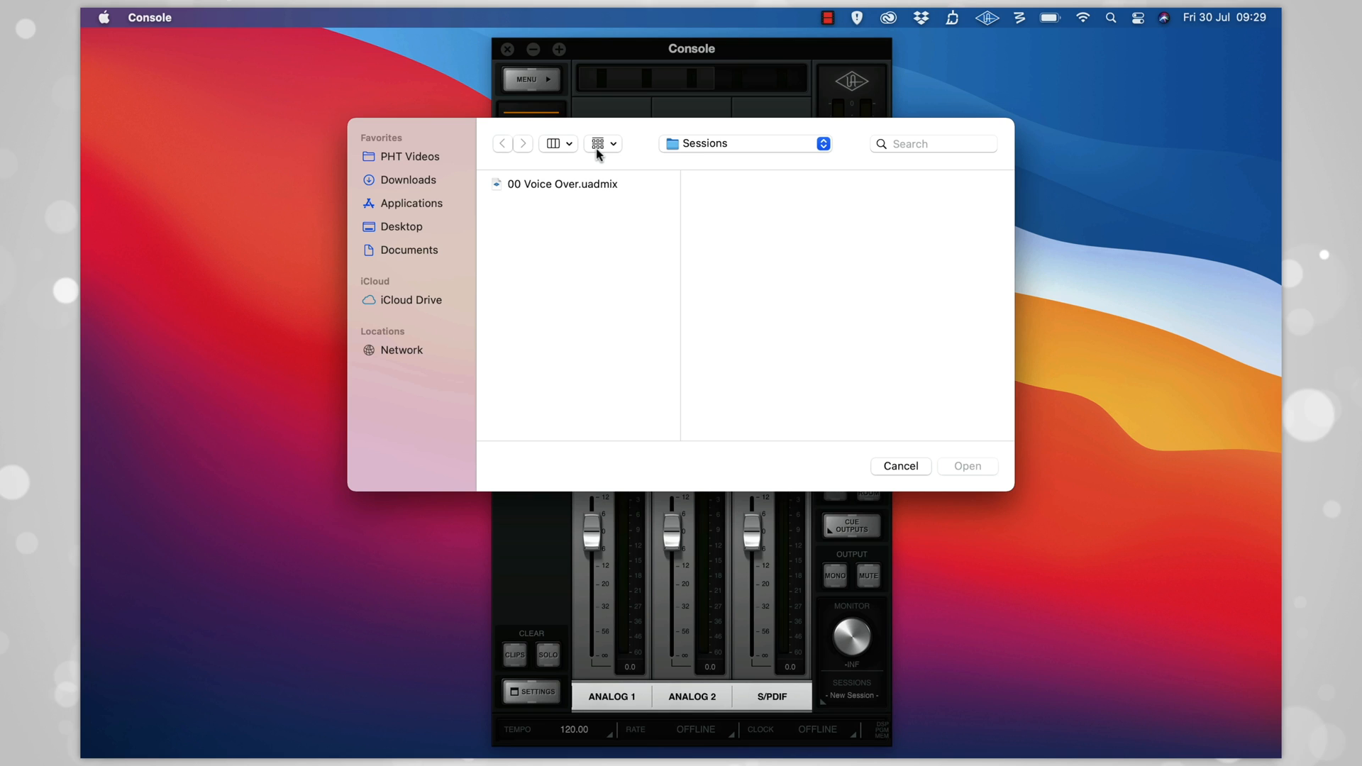
click(563, 183)
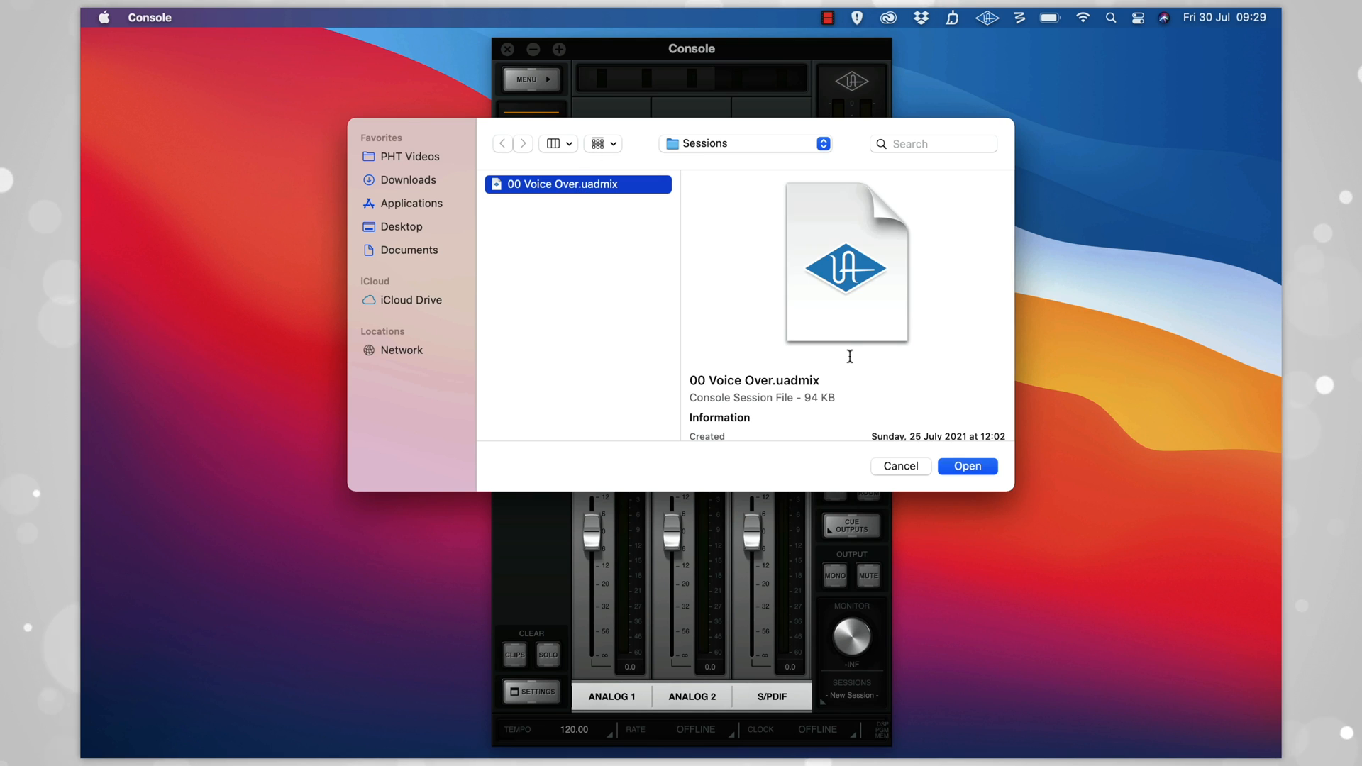
click(966, 465)
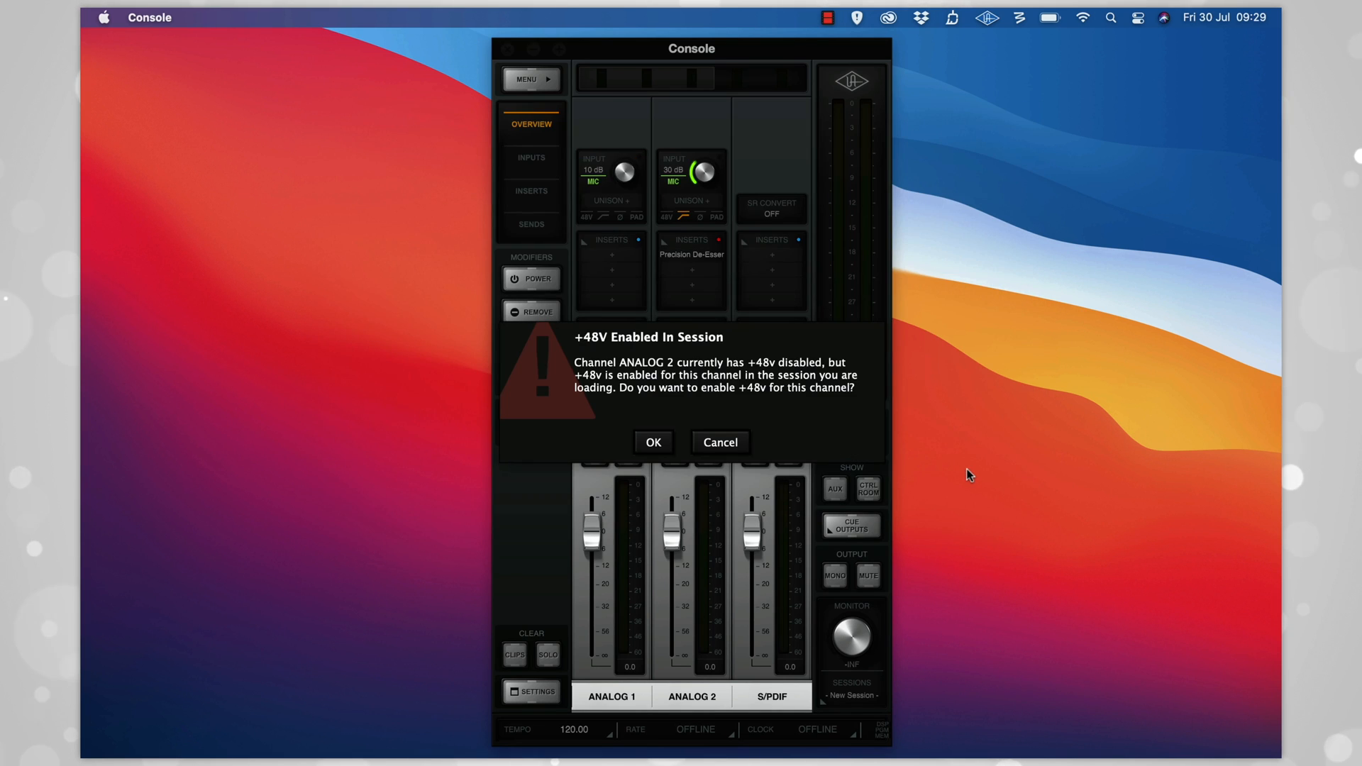
click(652, 443)
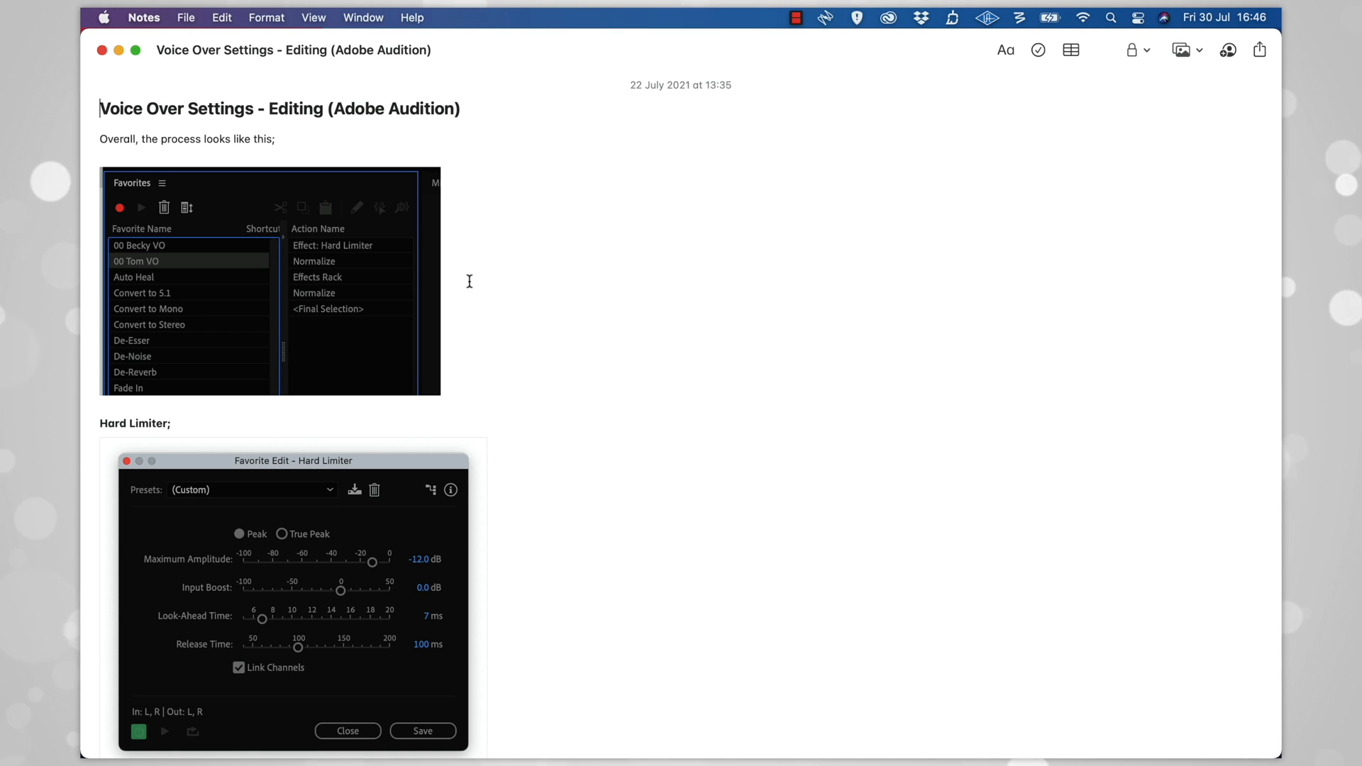
scroll(down, 3)
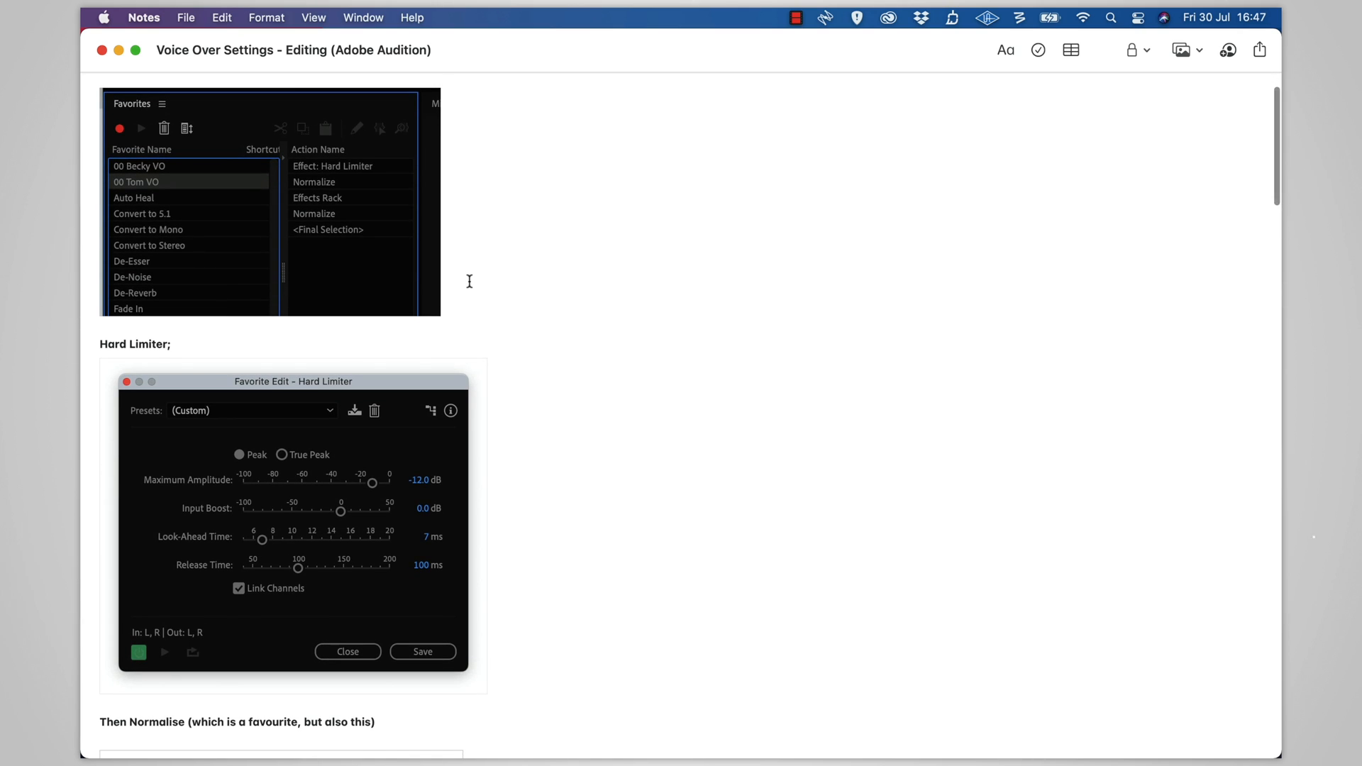
scroll(down, 3)
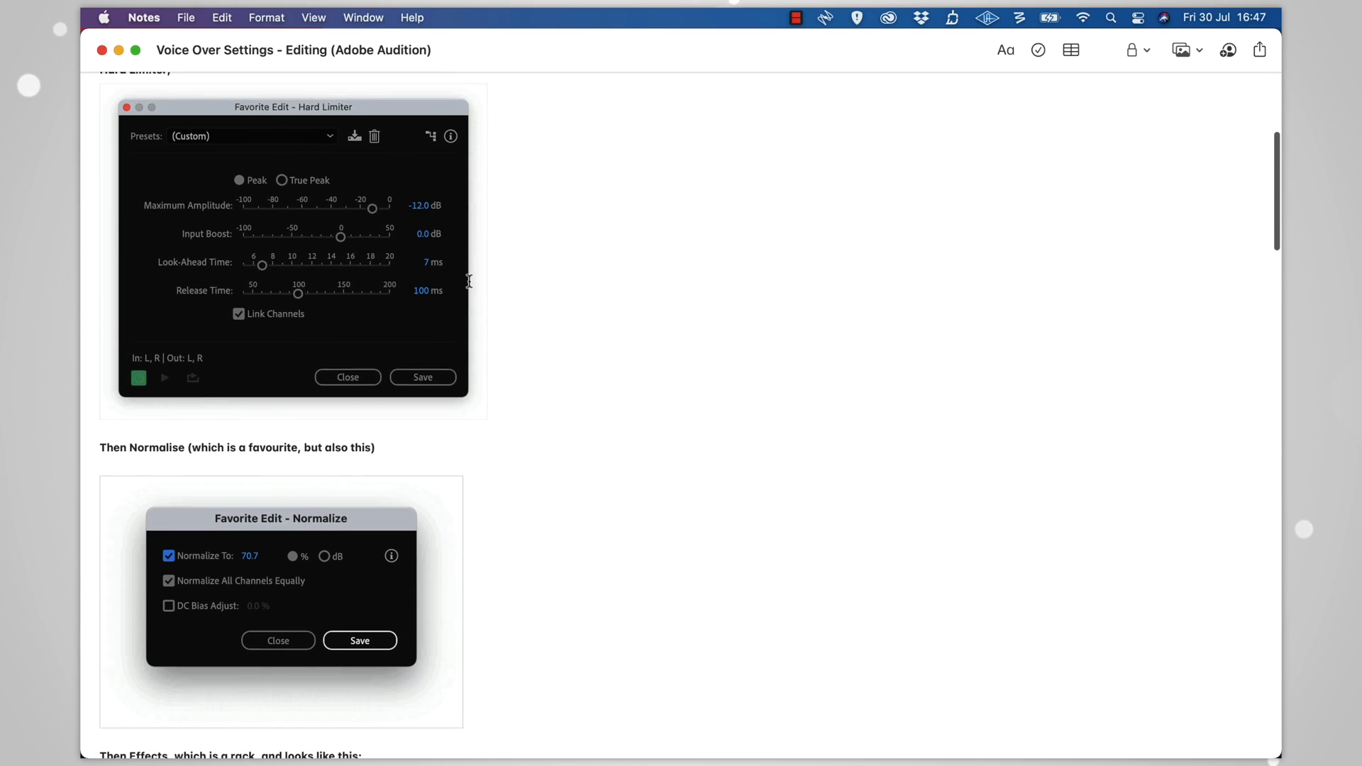
scroll(up, 3)
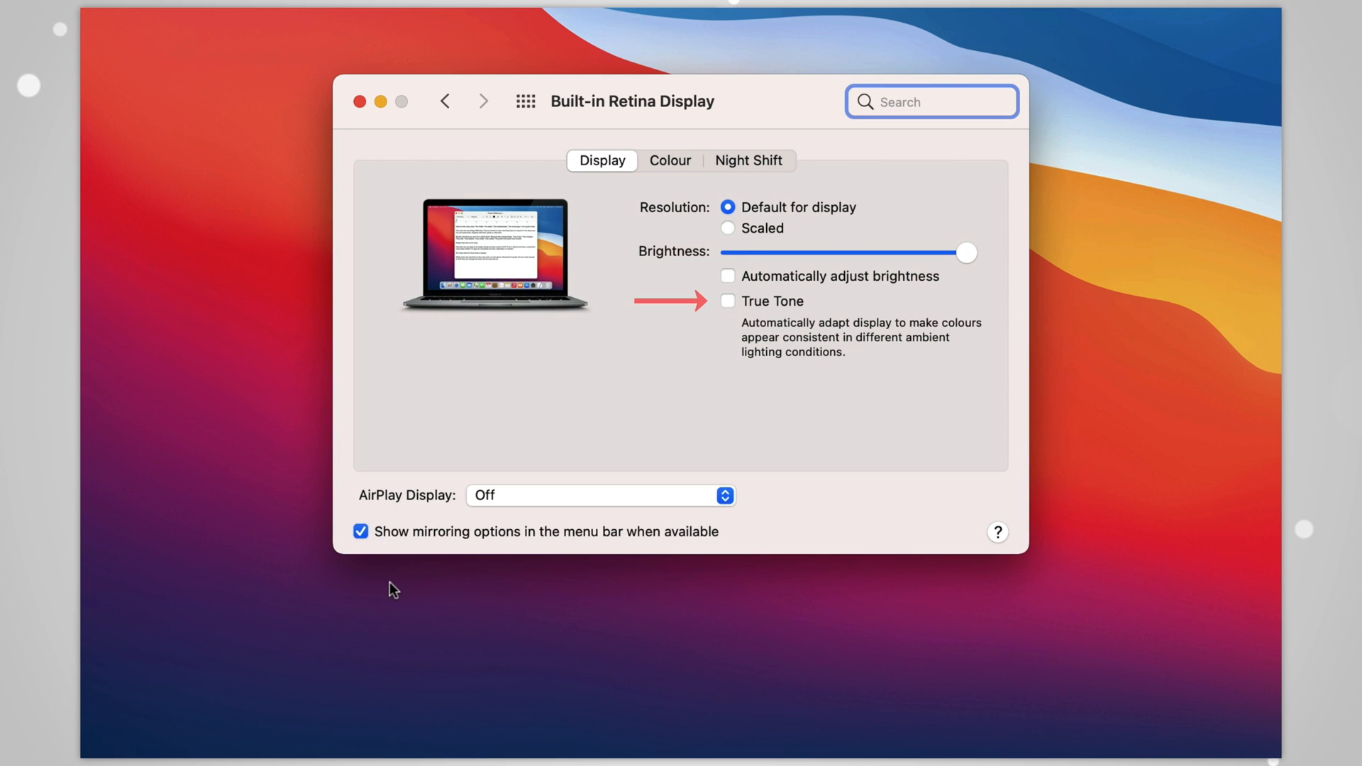
mouse_move(729, 311)
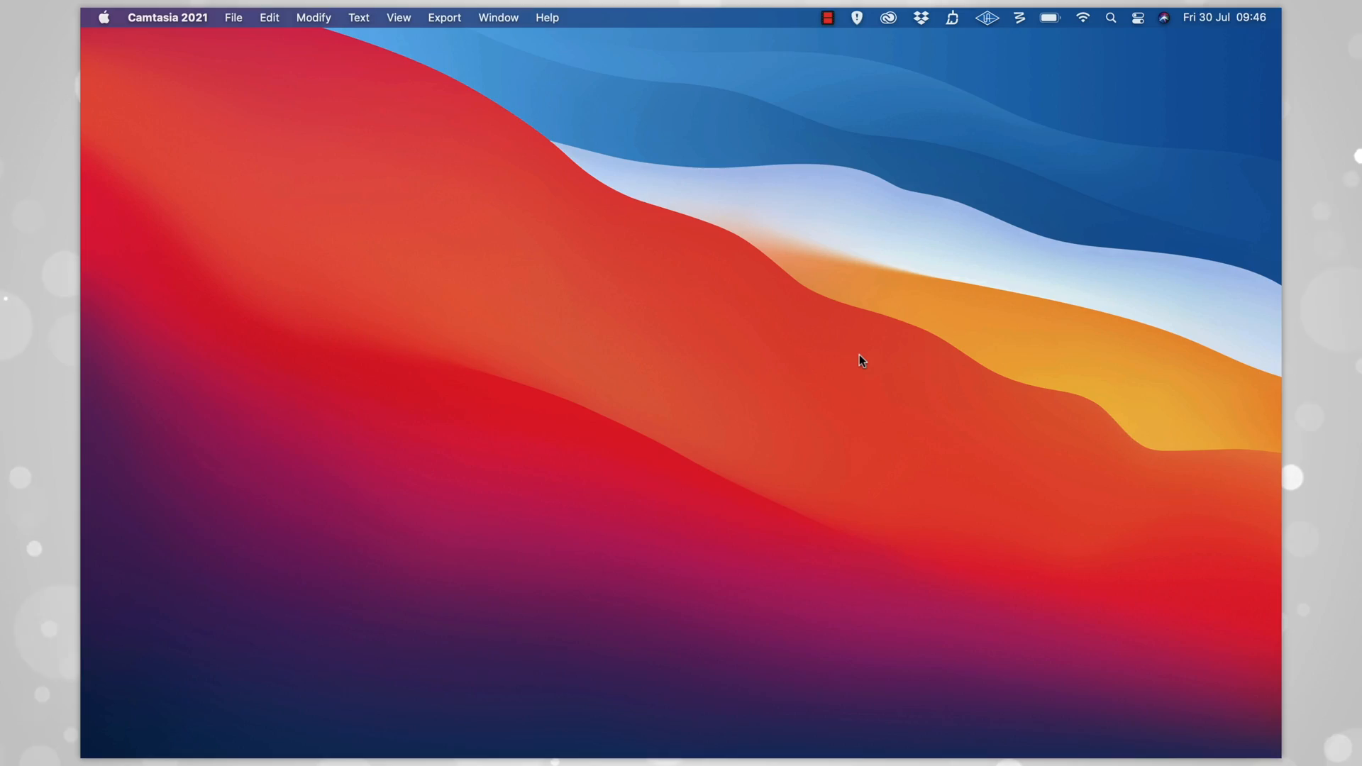
mouse_move(892, 749)
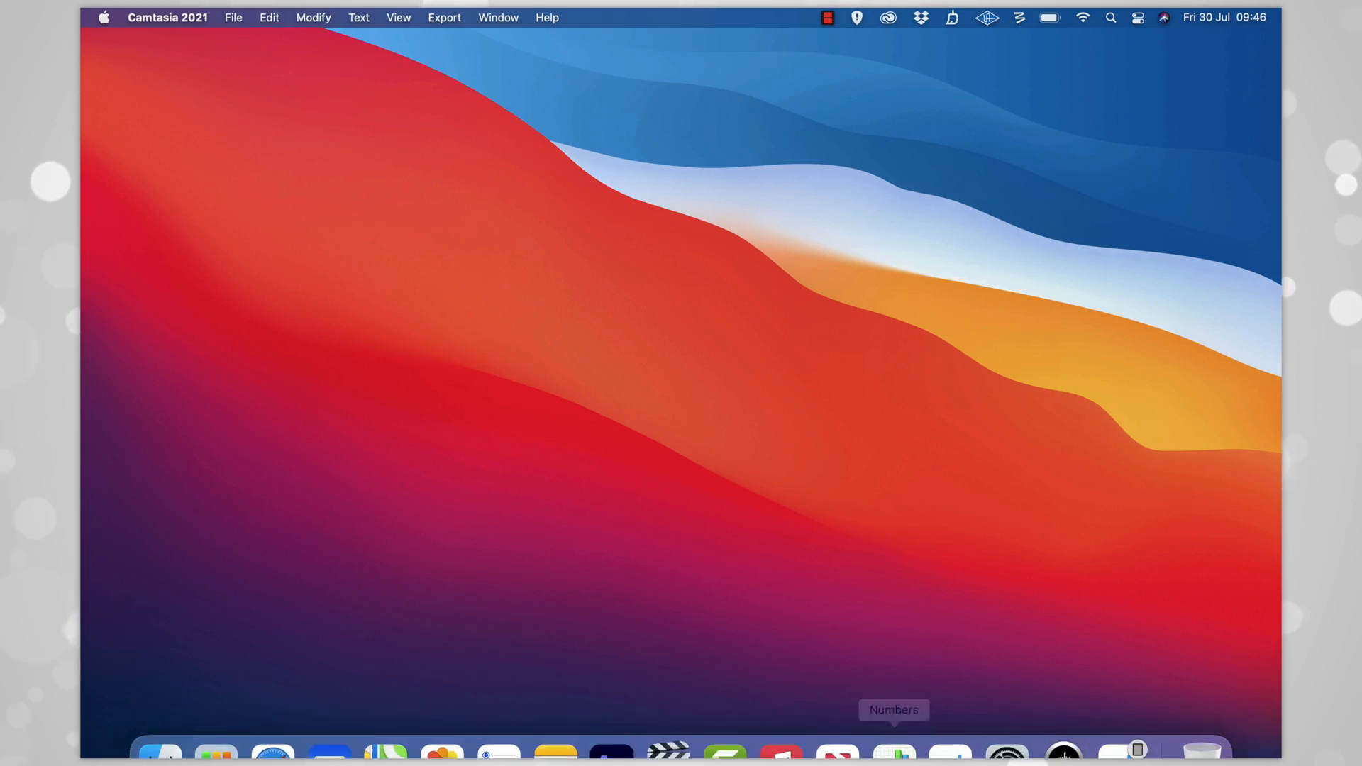
Launch System Preferences and go into the Displays settings
click(1006, 718)
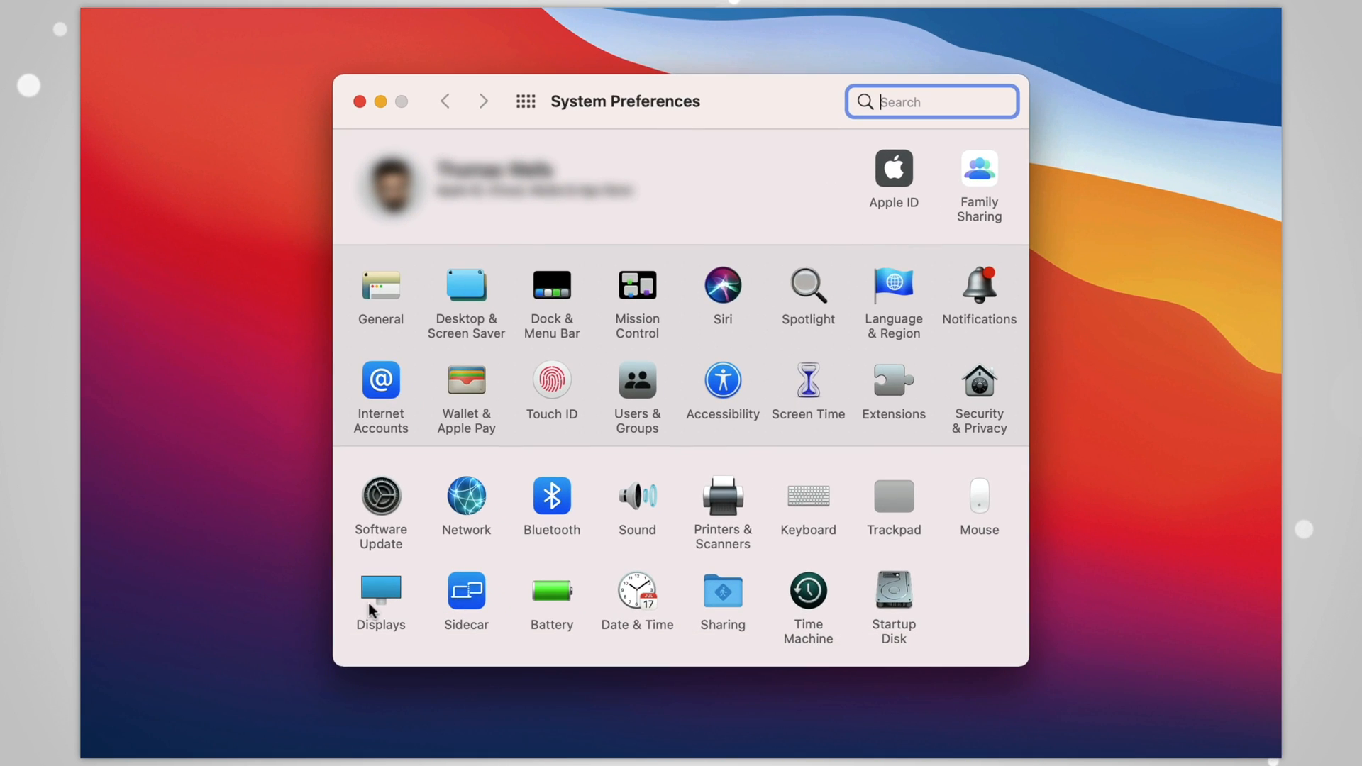
click(380, 598)
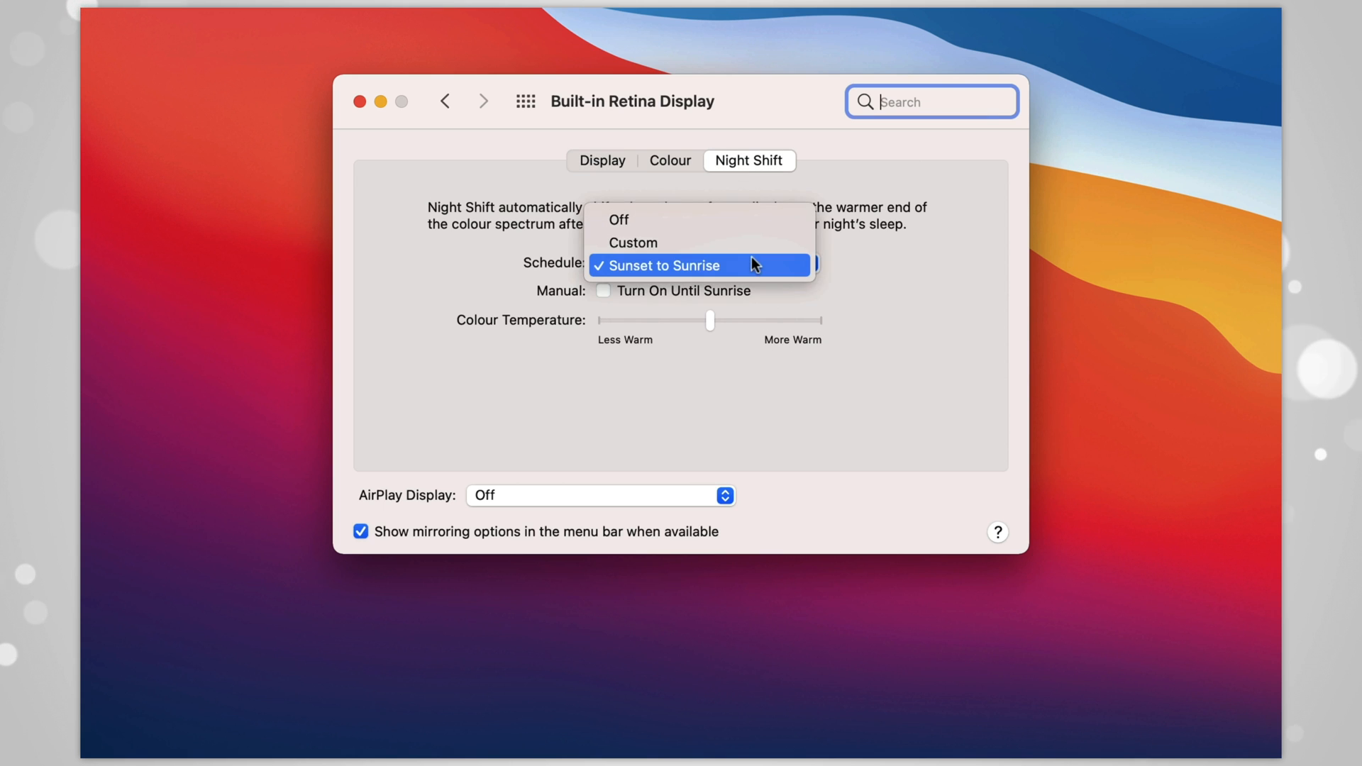
mouse_move(750, 228)
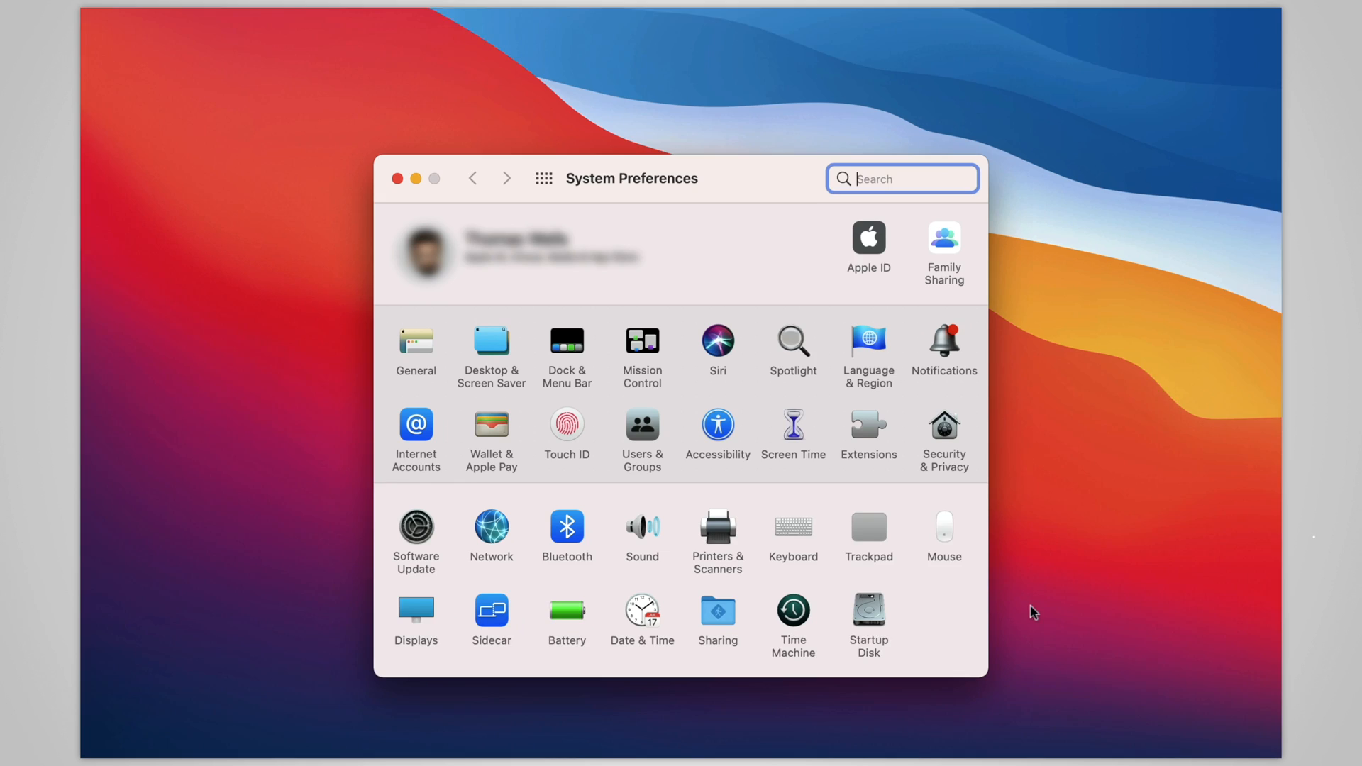
In Trackpad settings, toggle Tap to click off and back on so it stays enabled
click(868, 528)
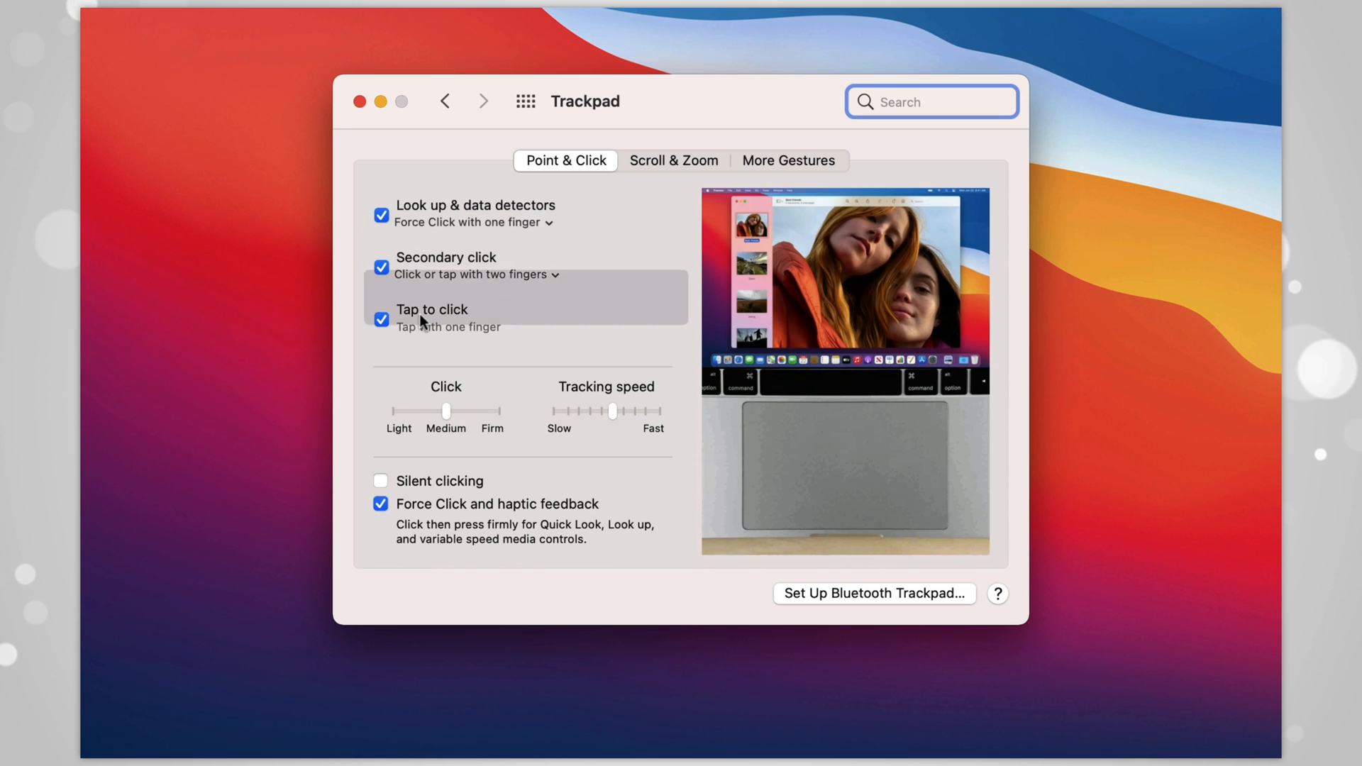
click(380, 319)
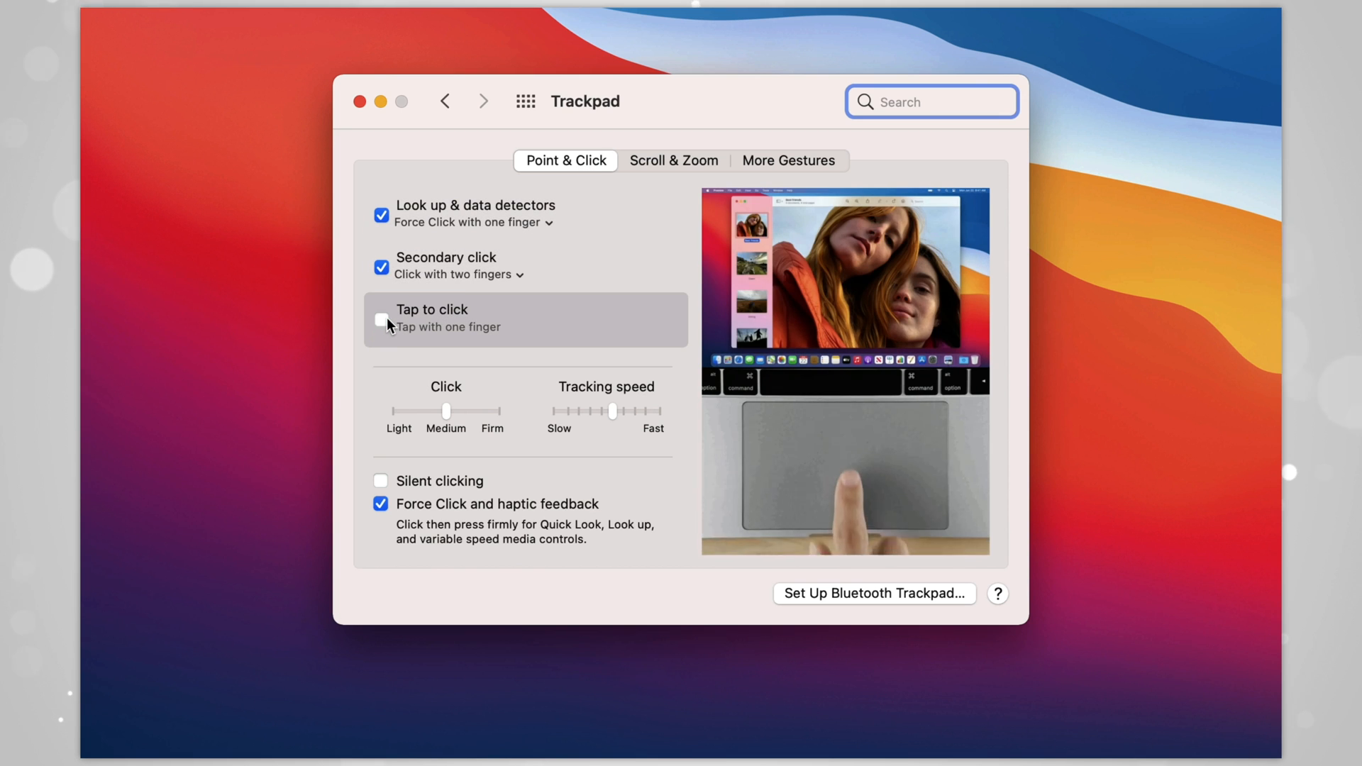
click(380, 319)
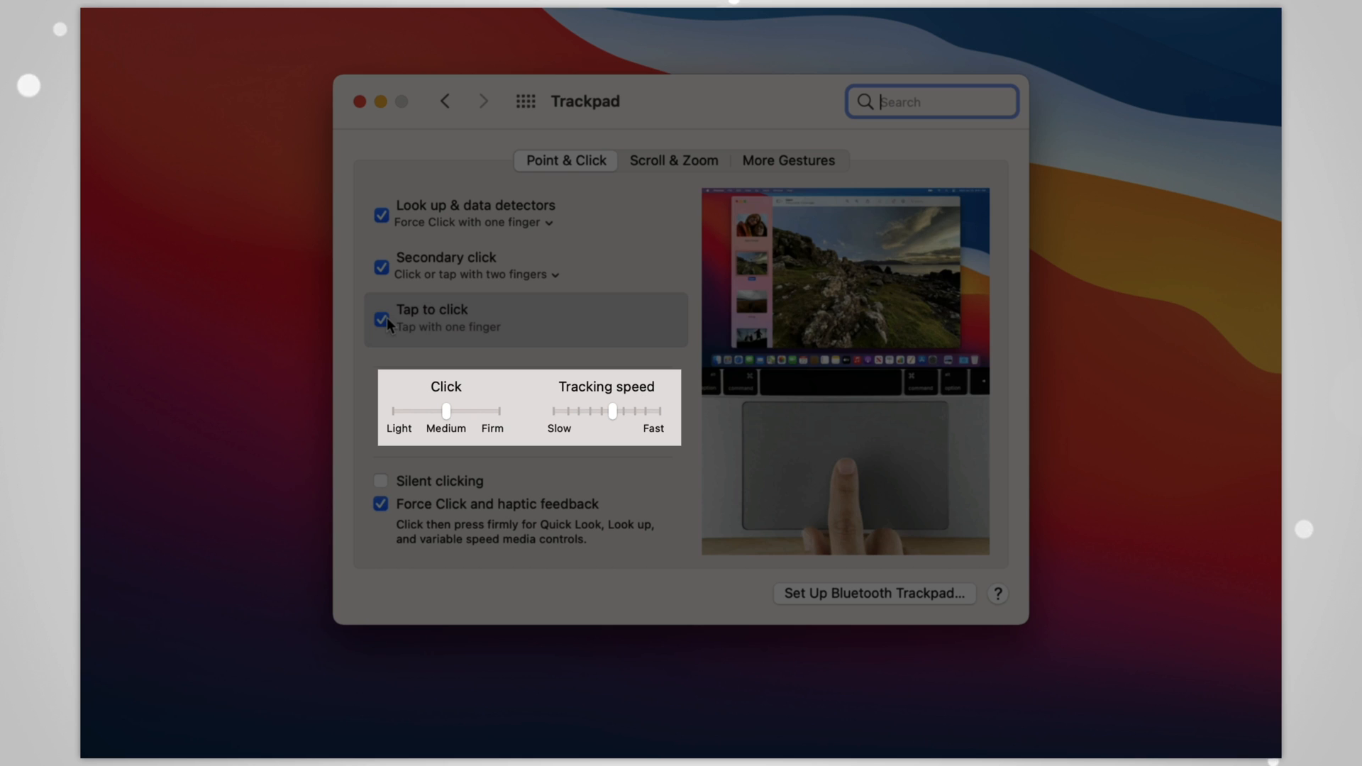
Review the Scroll & Zoom and More Gestures trackpad settings, then return to the all-preferences overview
click(672, 161)
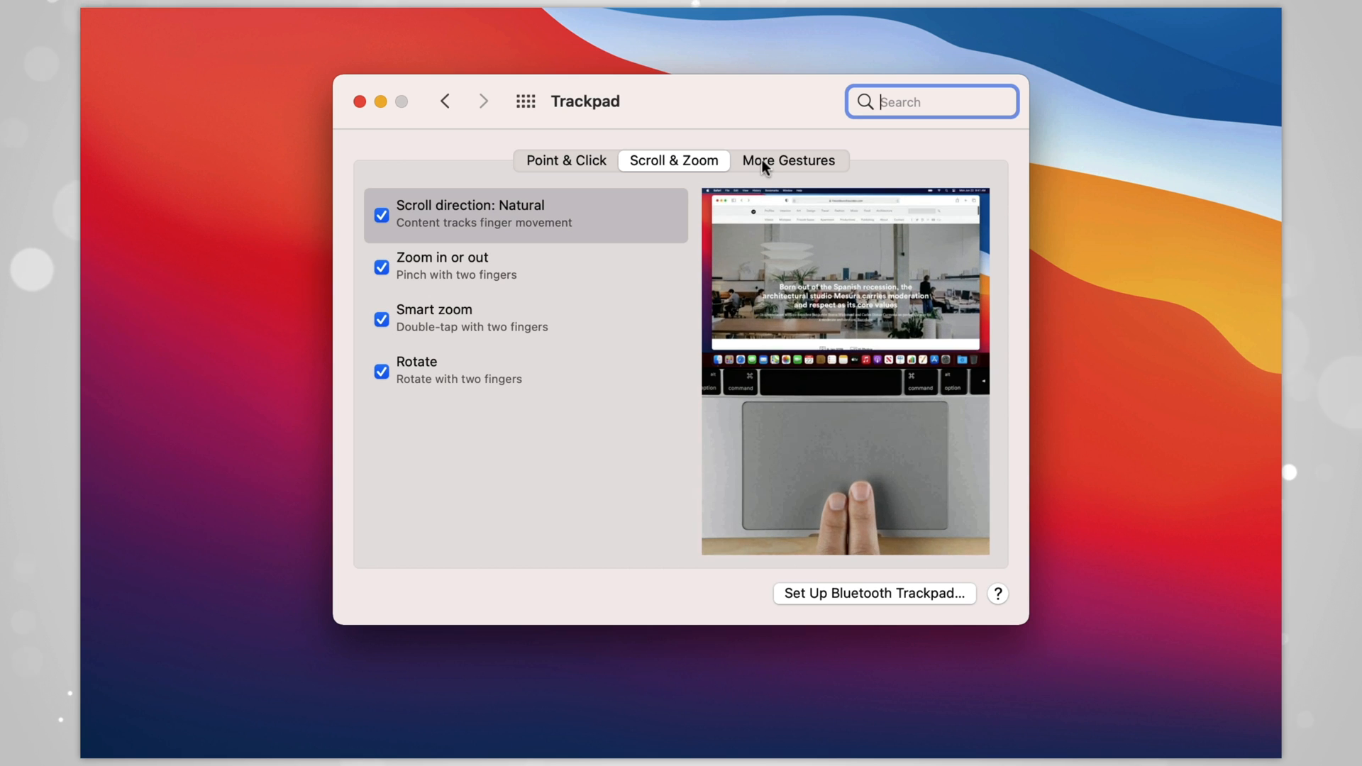
click(788, 160)
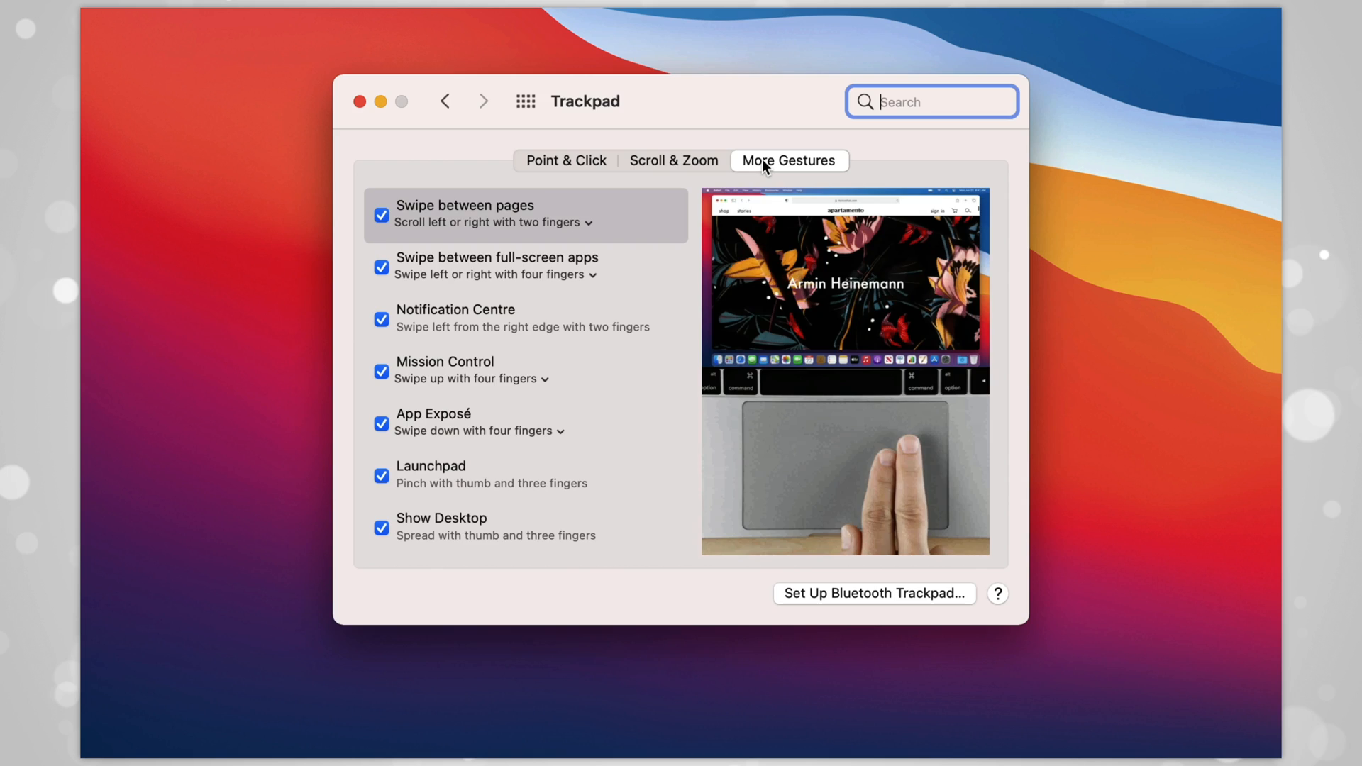
click(444, 101)
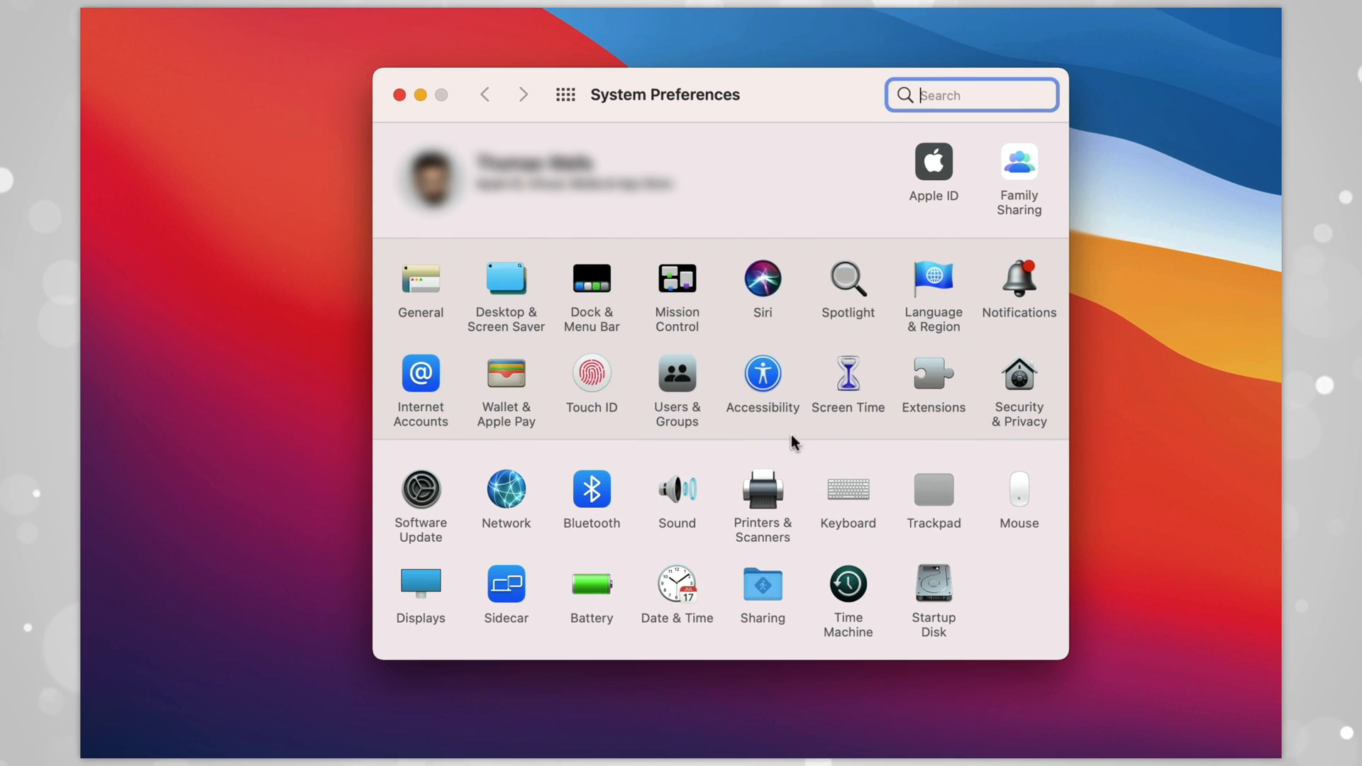
In Accessibility trackpad options, enable dragging with the three finger drag style
click(762, 374)
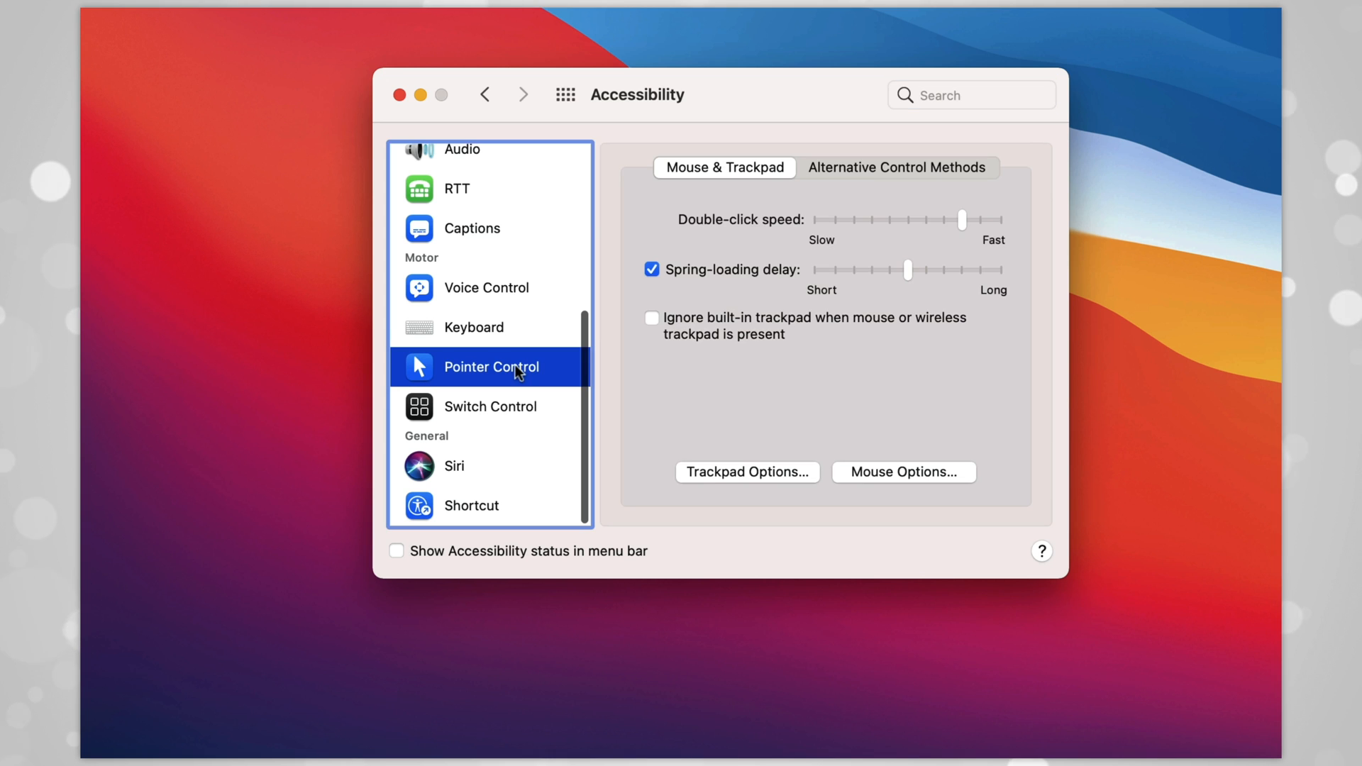
click(746, 470)
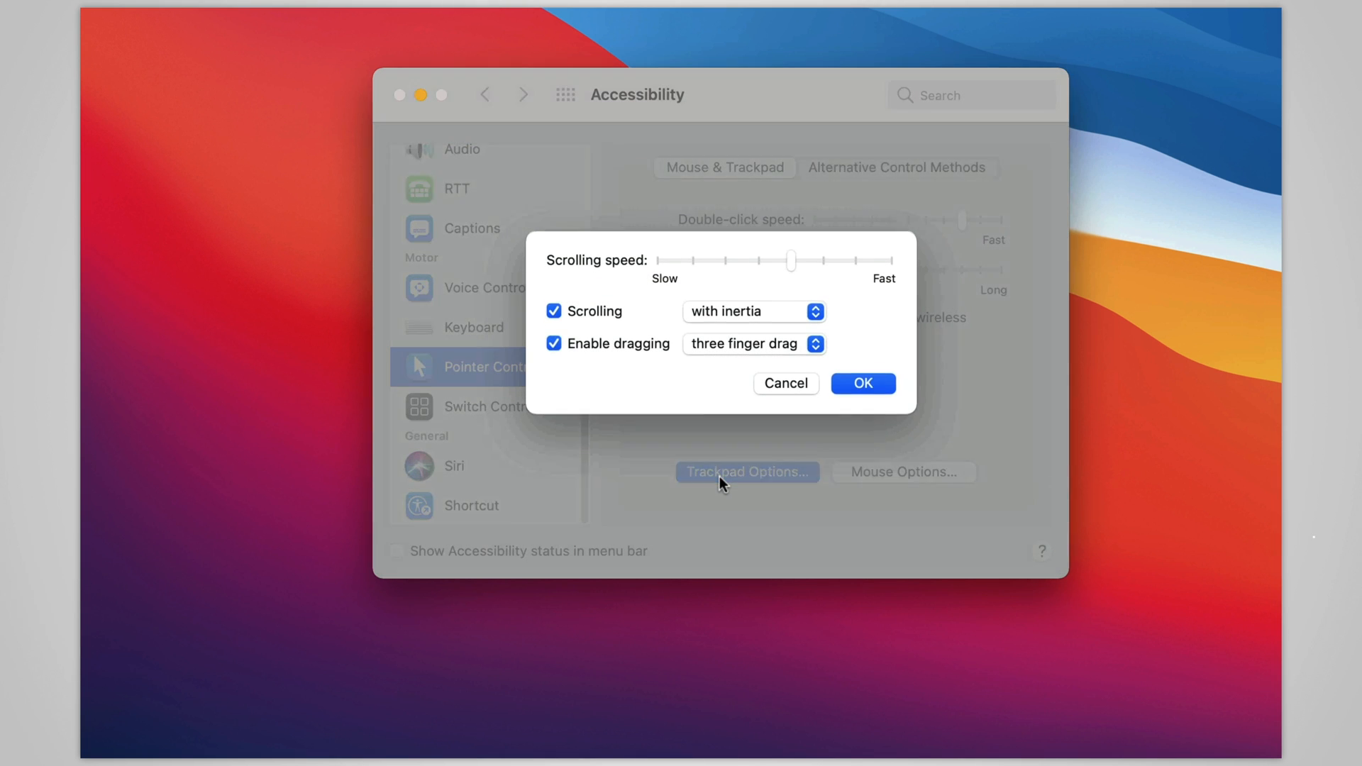
mouse_move(814, 352)
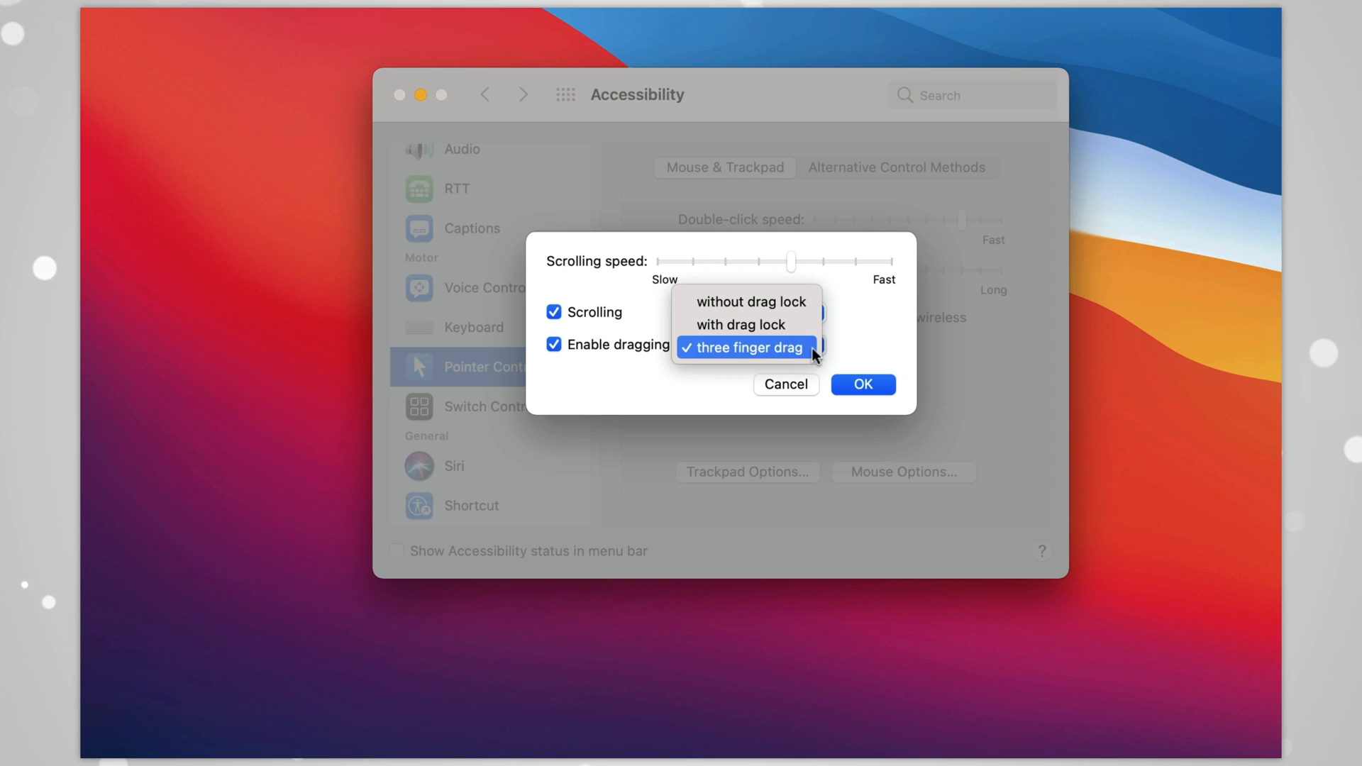
click(742, 347)
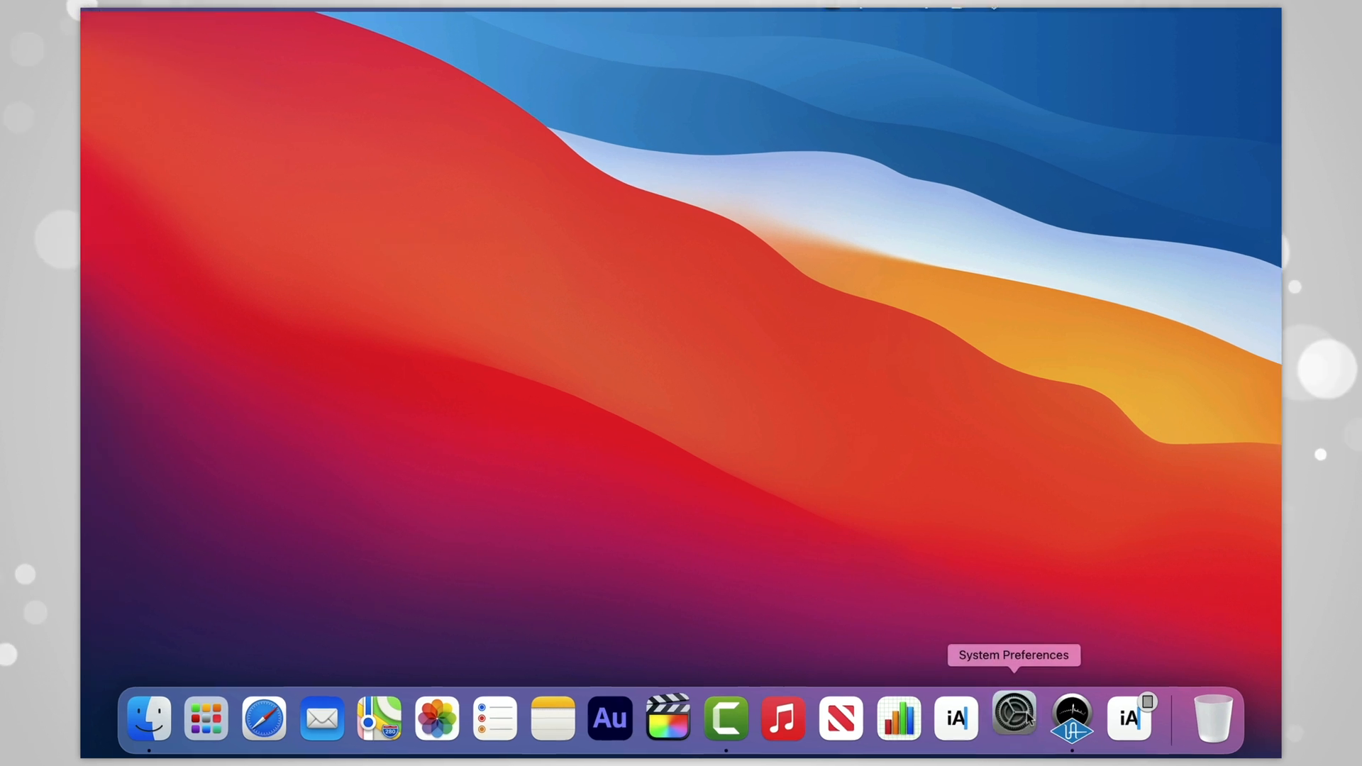
Reopen System Preferences to Mouse and review the Point & Click and More Gestures settings
click(1012, 718)
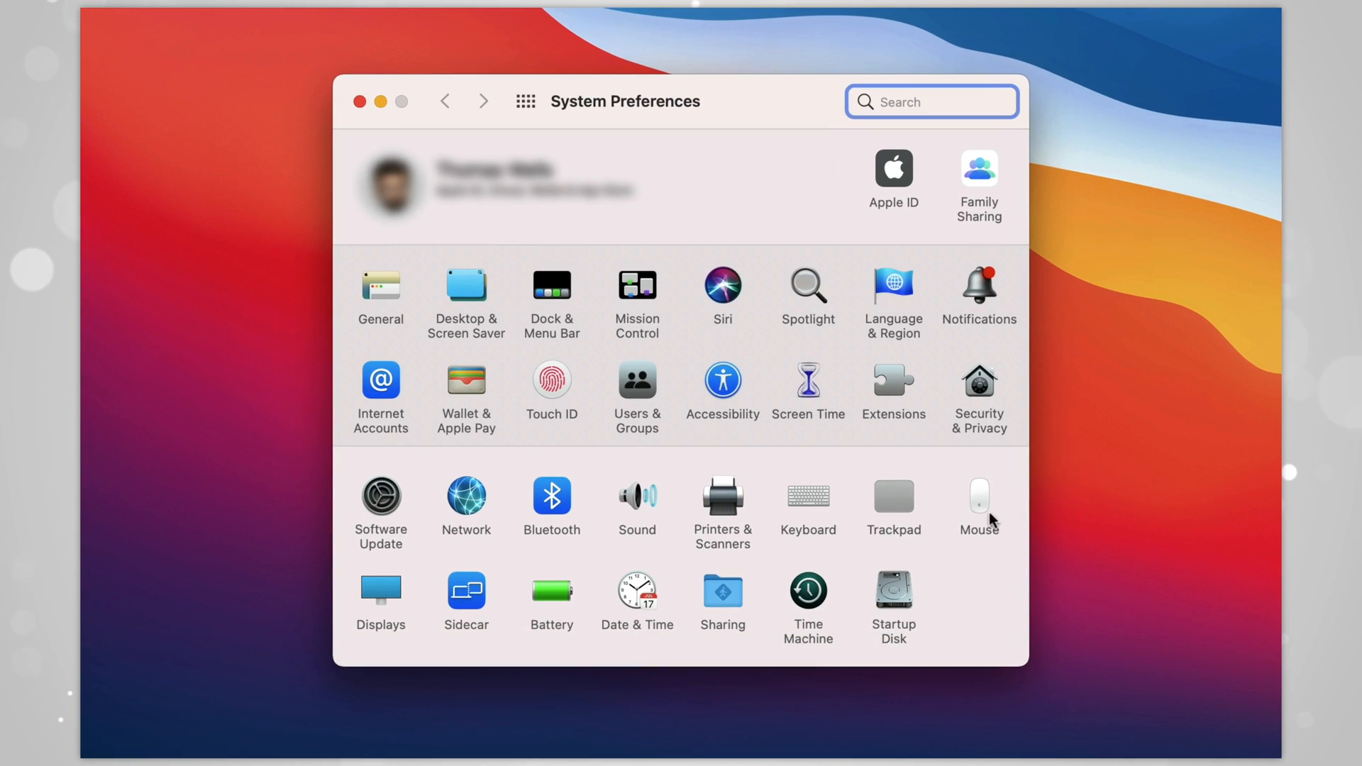
click(977, 503)
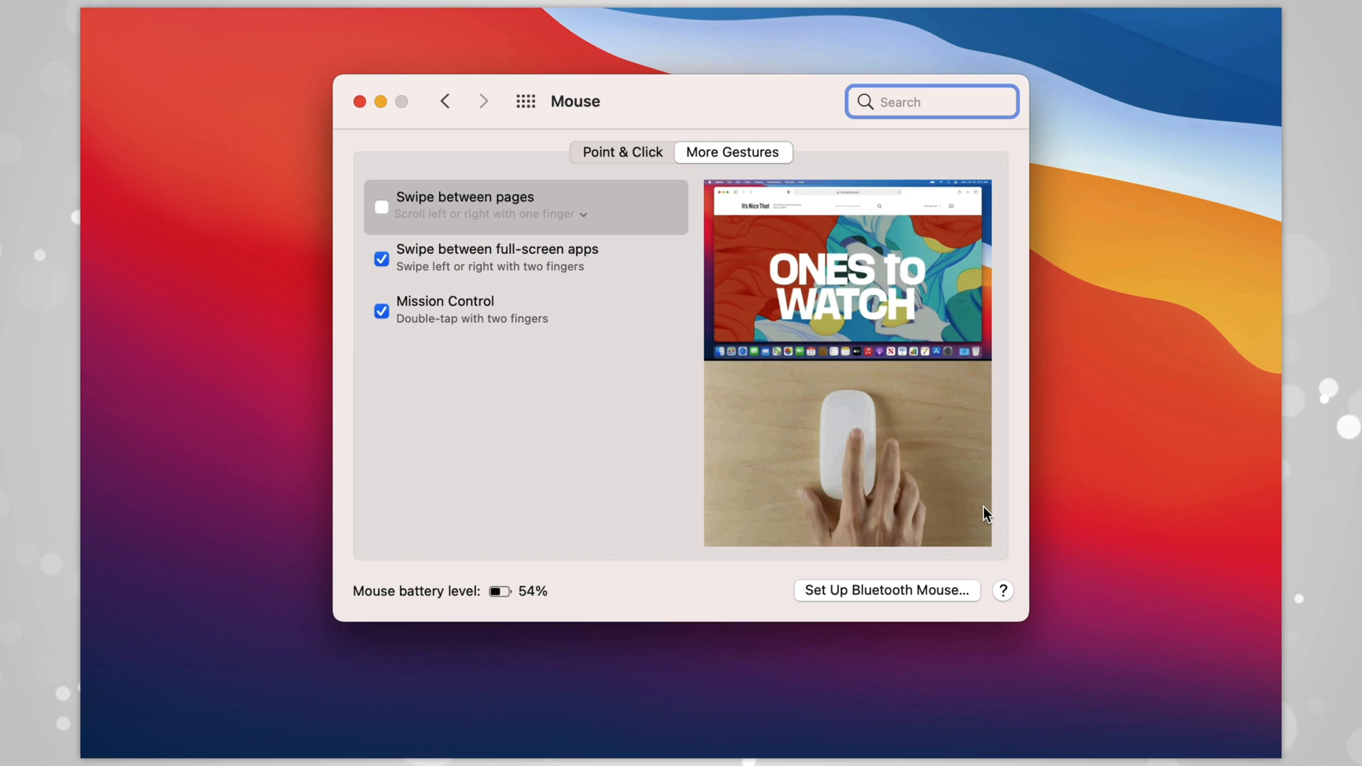
click(622, 152)
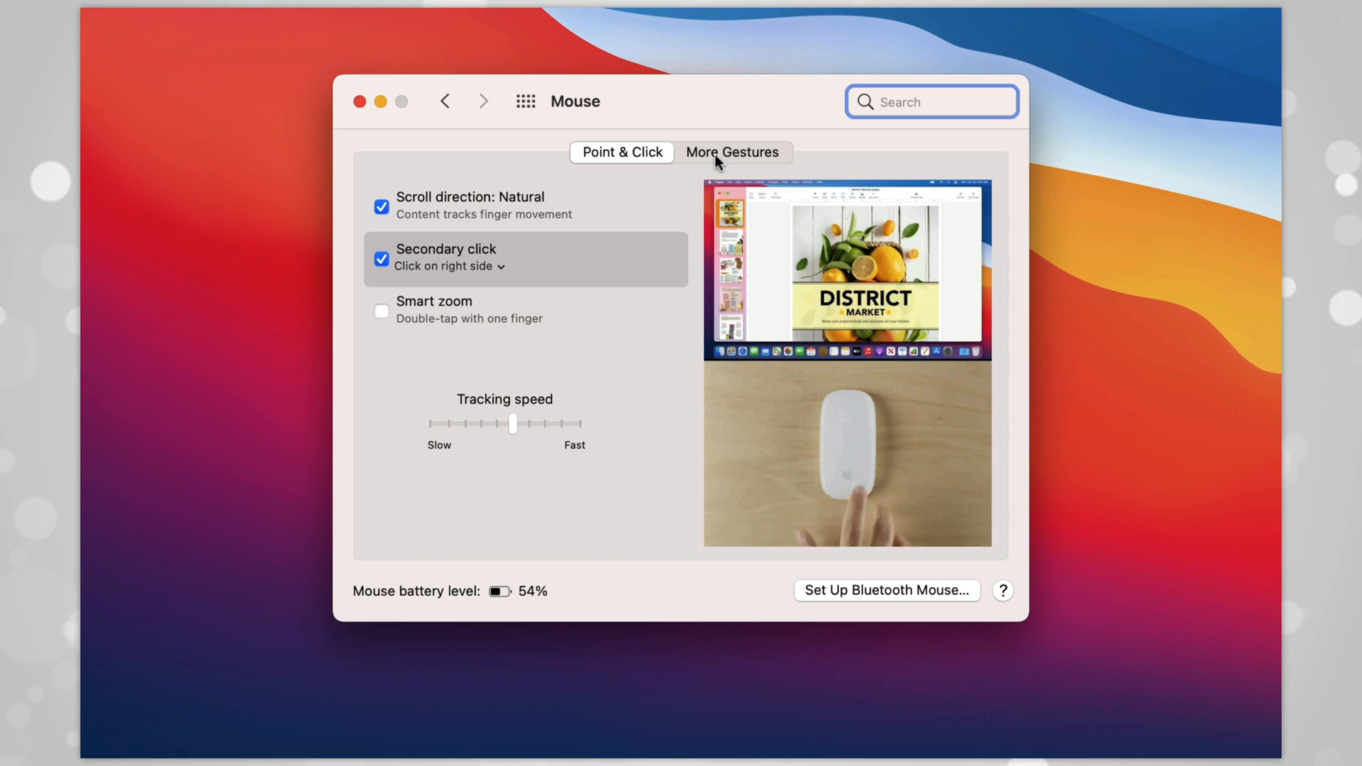
click(732, 151)
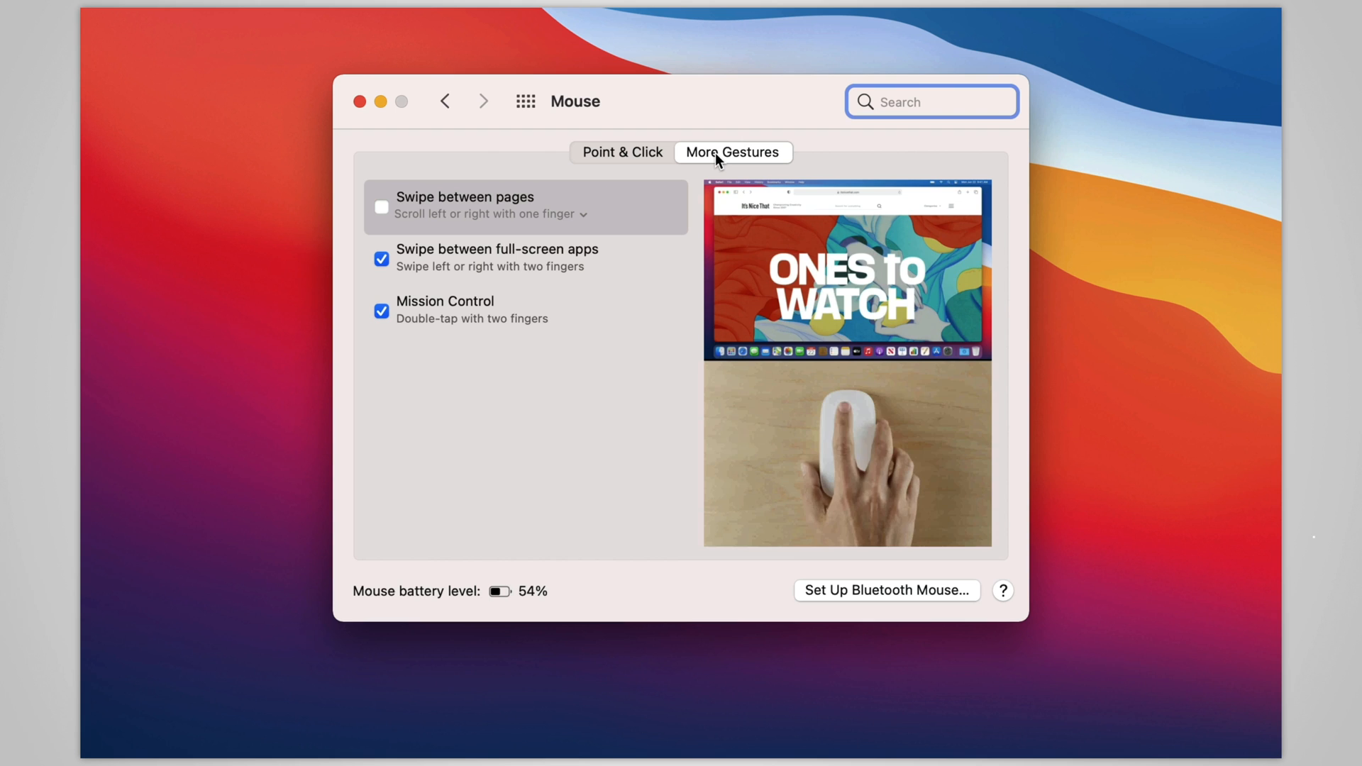